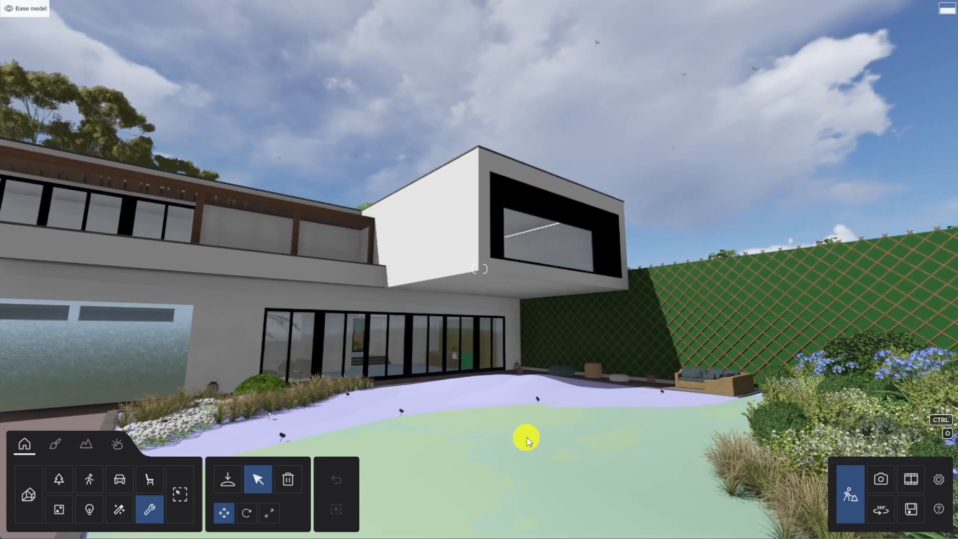
mouse_move(911, 477)
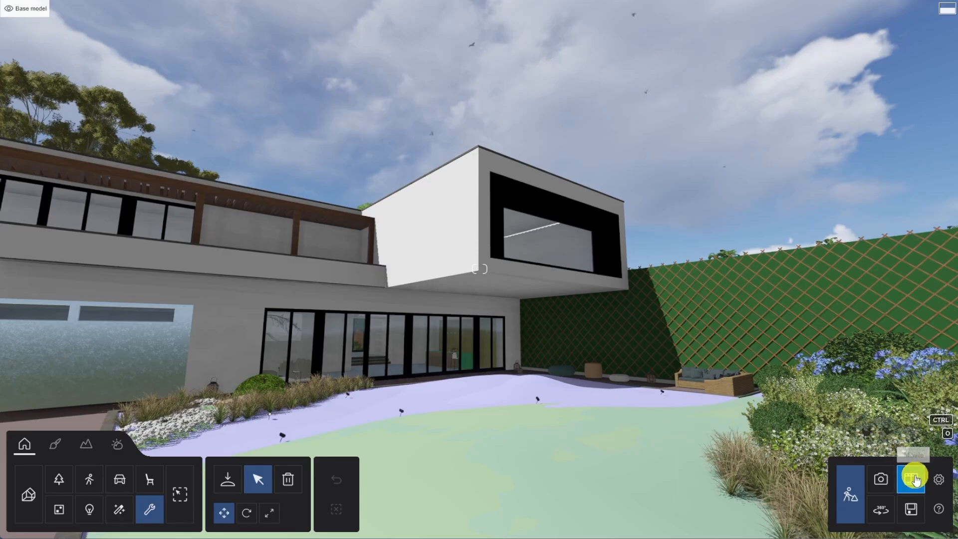
Switch to Movie mode and start recording a clip in slot 1.
left_click(910, 478)
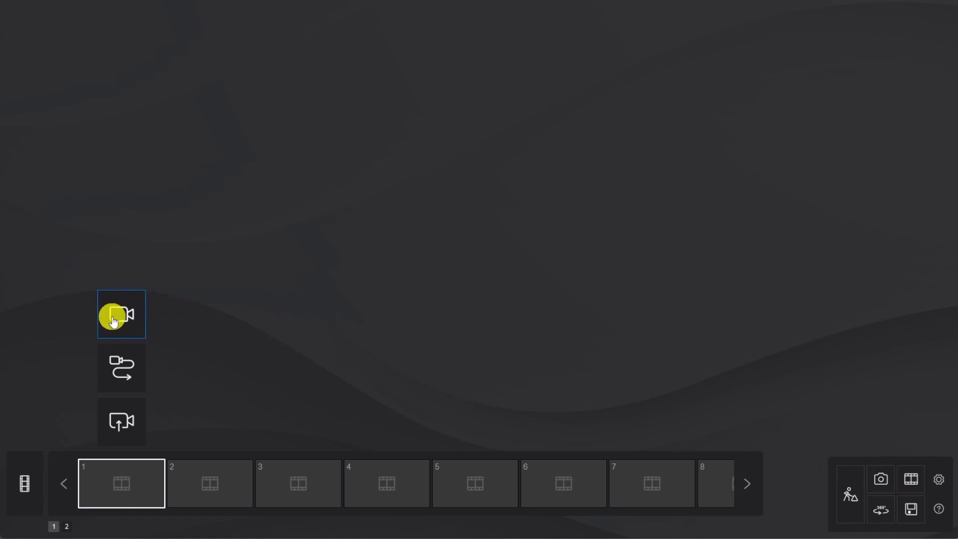
left_click(120, 314)
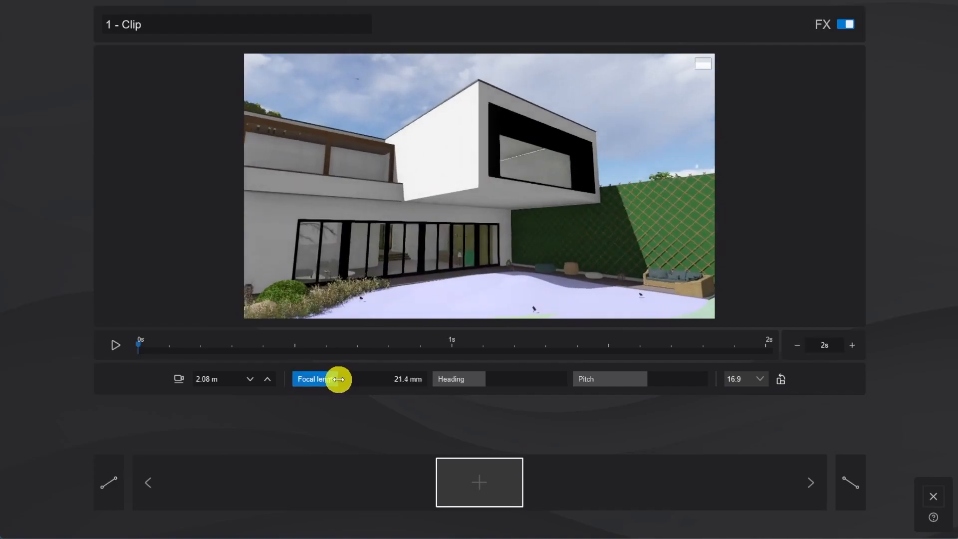
Capture two camera keyframes of the house for a 4-second camera move.
left_click(479, 482)
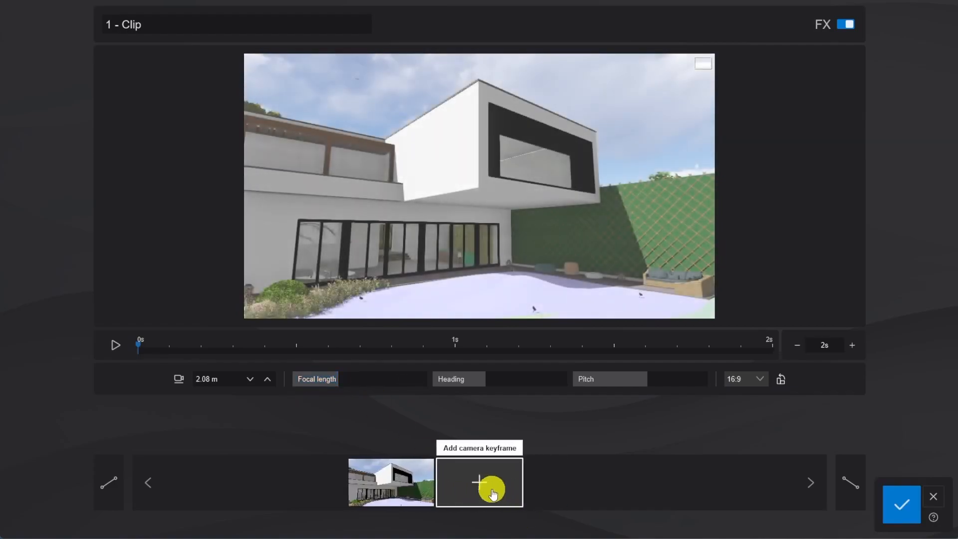
left_click(480, 482)
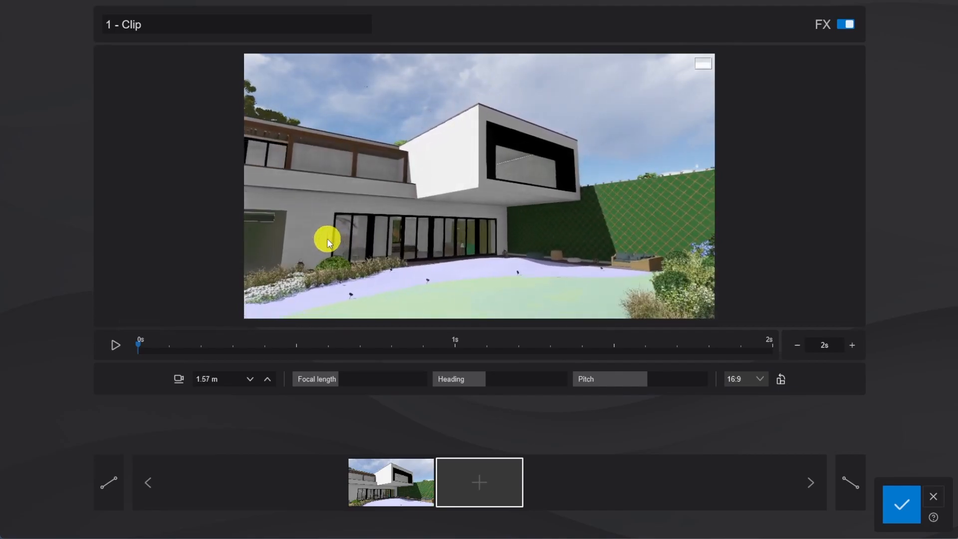
left_click(483, 482)
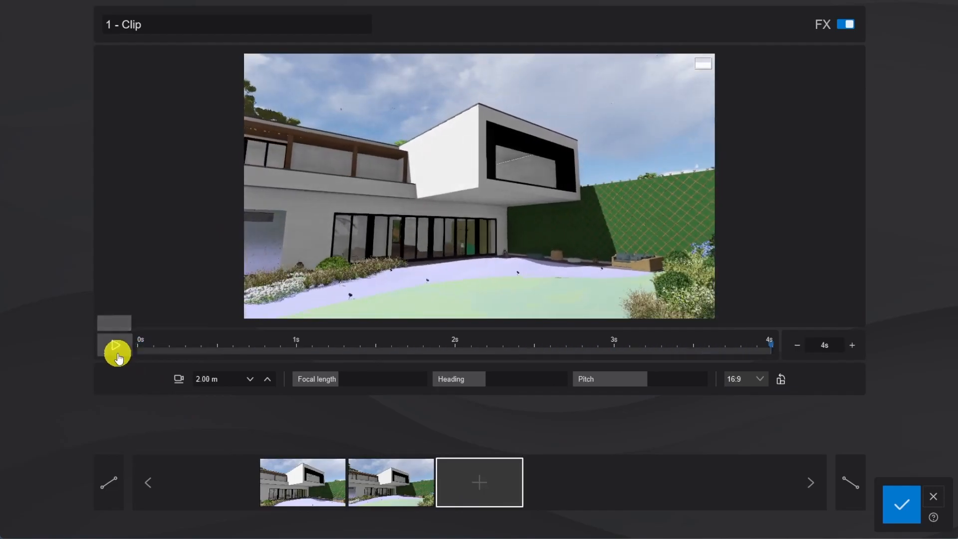
Confirm clip 1 and start a camera-effects clip using Pan/Tilt set to Tilt.
left_click(894, 509)
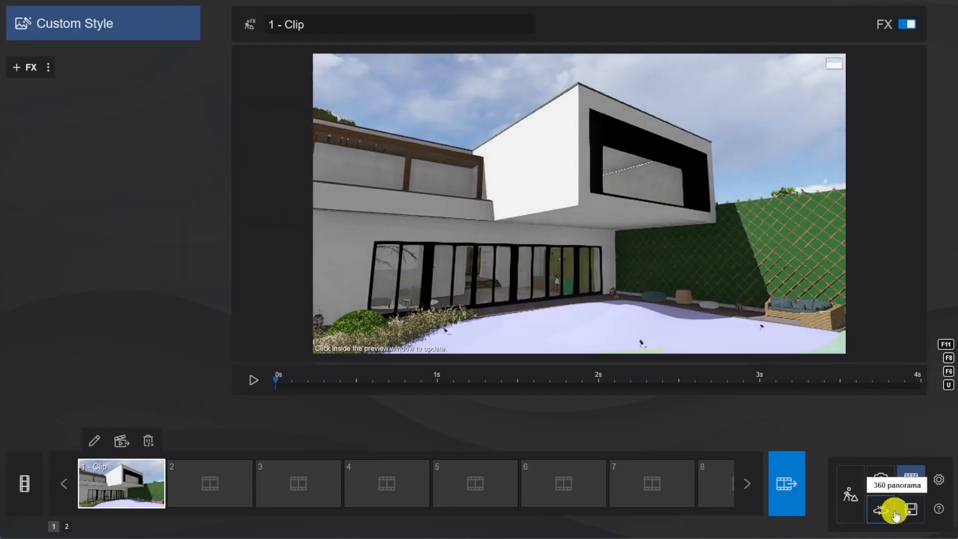
left_click(210, 483)
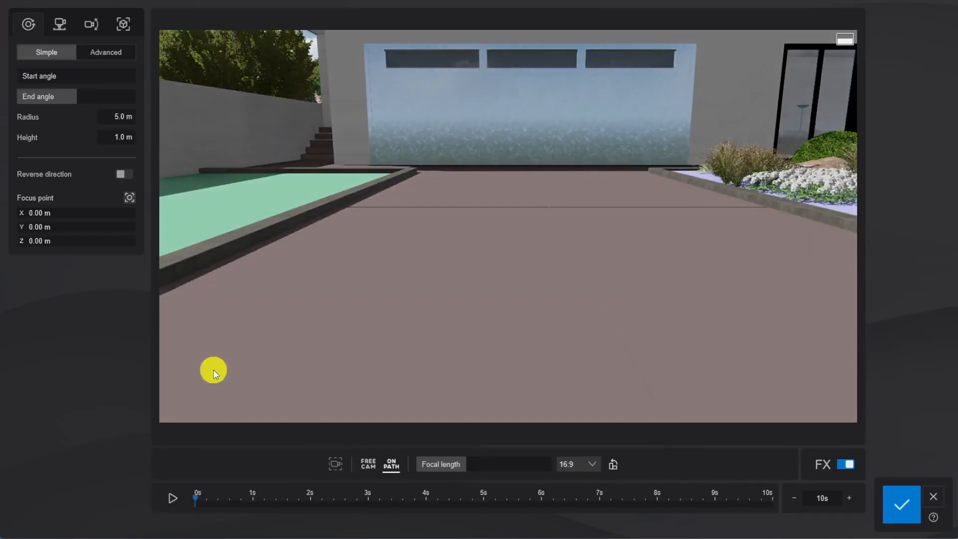
left_click(367, 464)
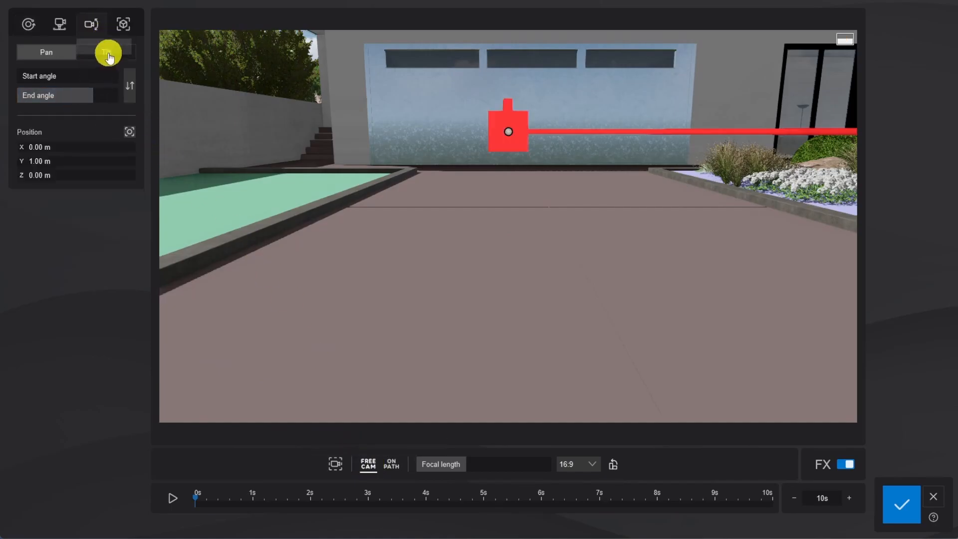
left_click(106, 52)
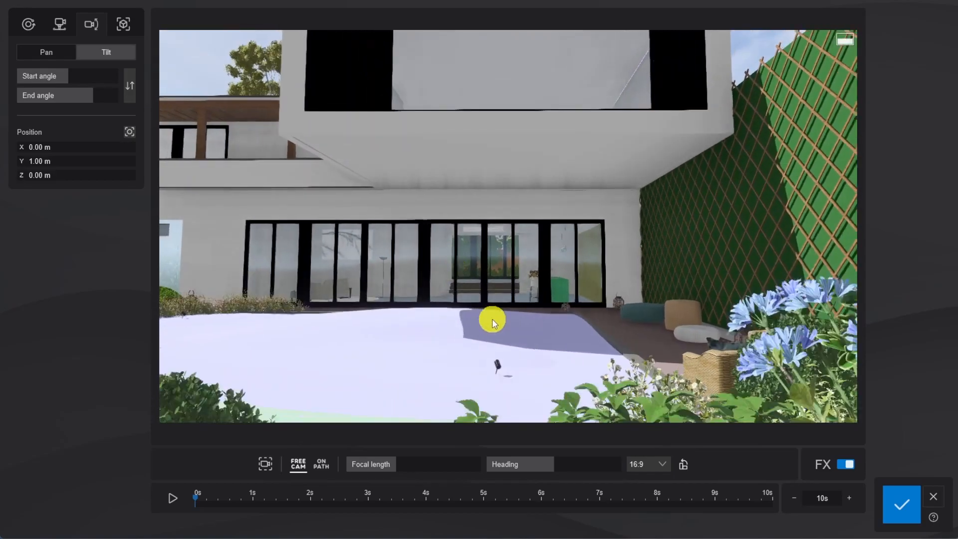
Aim at the back of the house, set tilt position and 6° end angle, 8-second duration, and preview.
left_click_drag(492, 322, 500, 279)
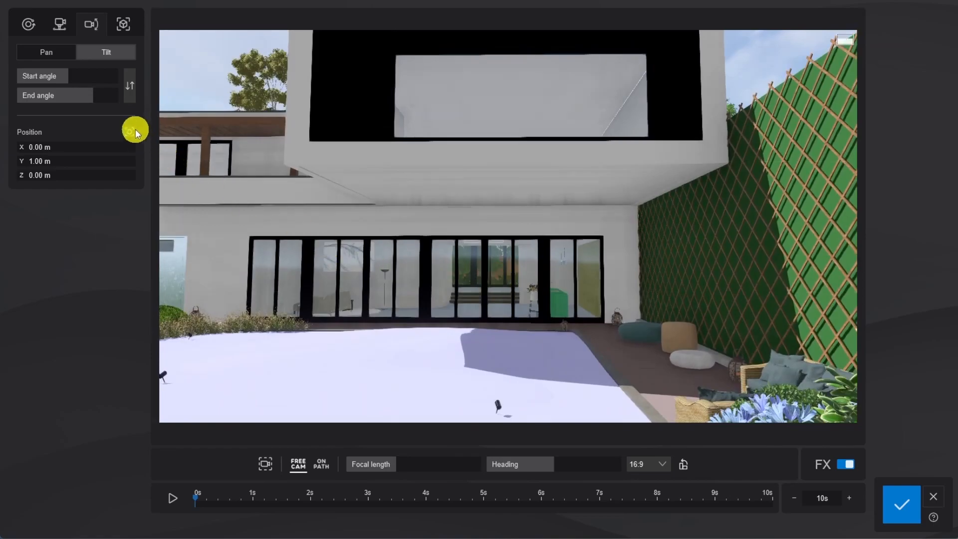
left_click(131, 133)
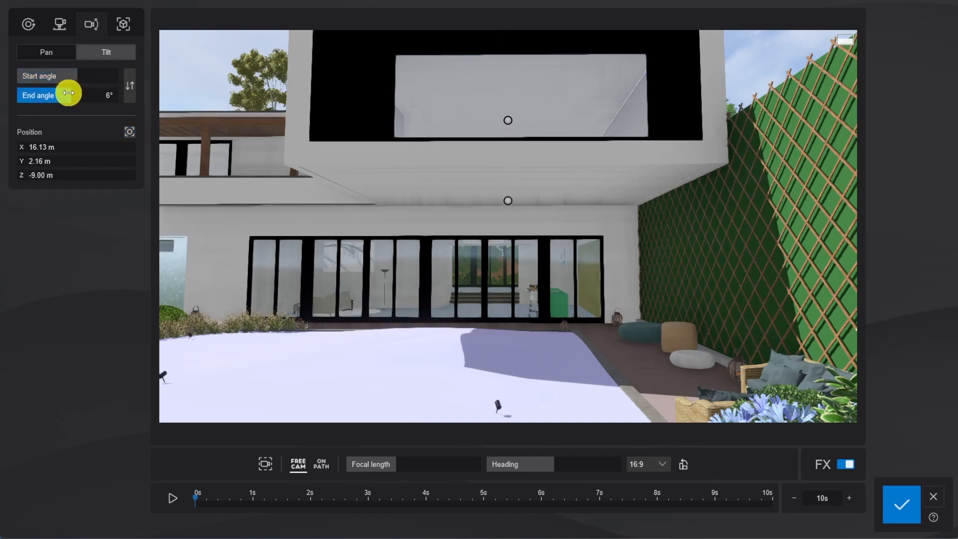
left_click_drag(67, 95, 51, 95)
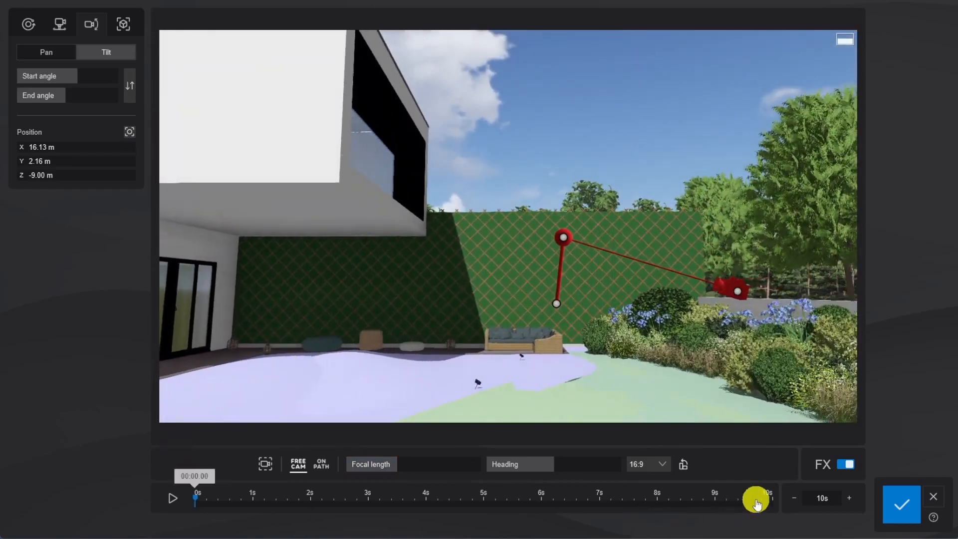
left_click(172, 498)
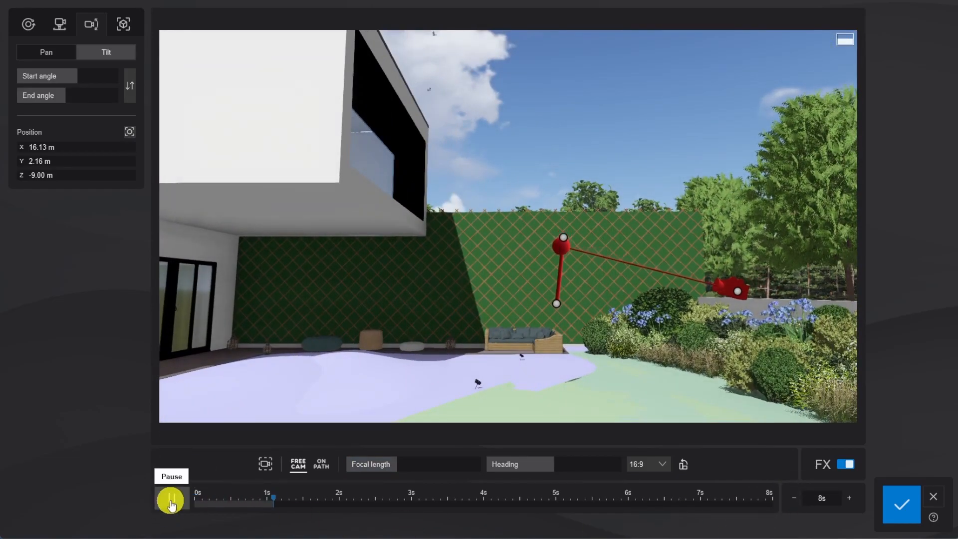
left_click(171, 500)
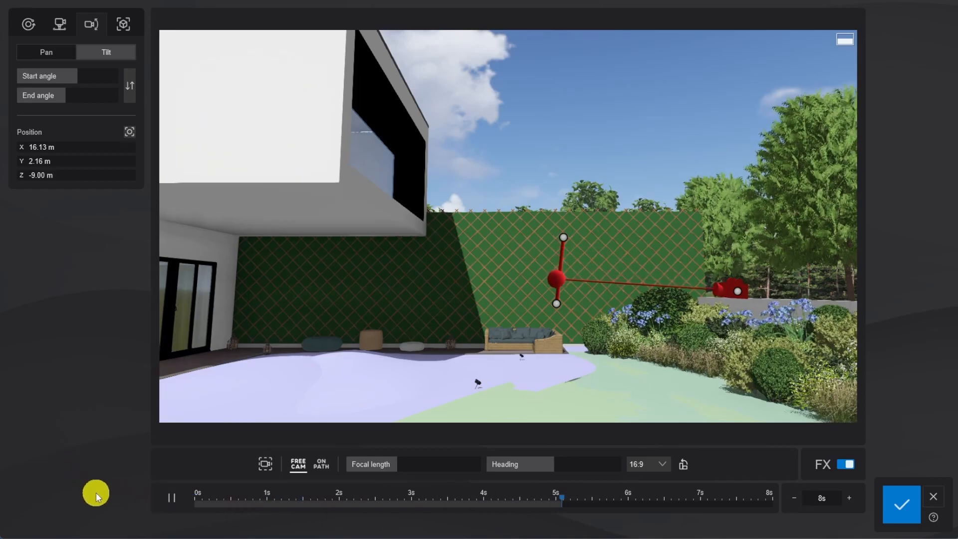
left_click(171, 497)
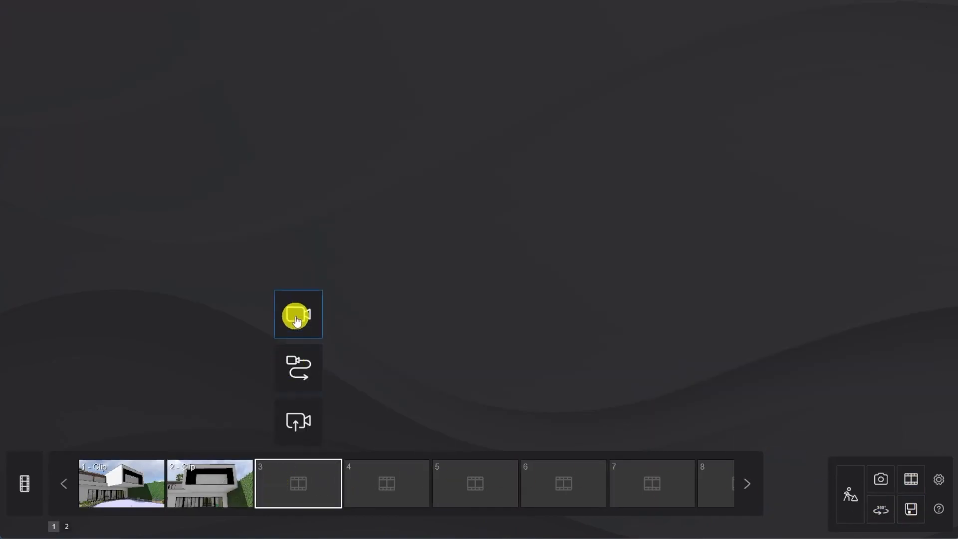
Start recording clip 3 and move the camera down close to the patio lantern.
left_click(298, 314)
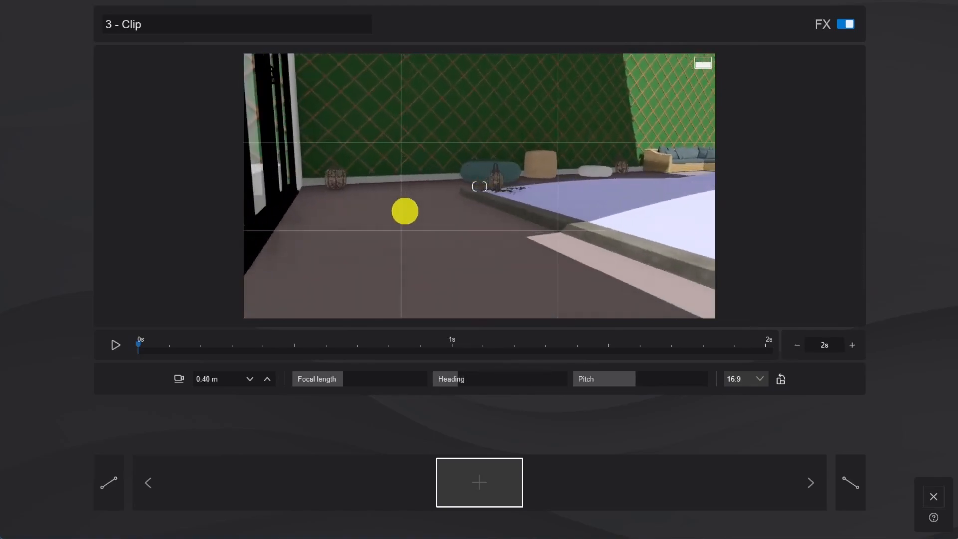
left_click_drag(404, 211, 502, 277)
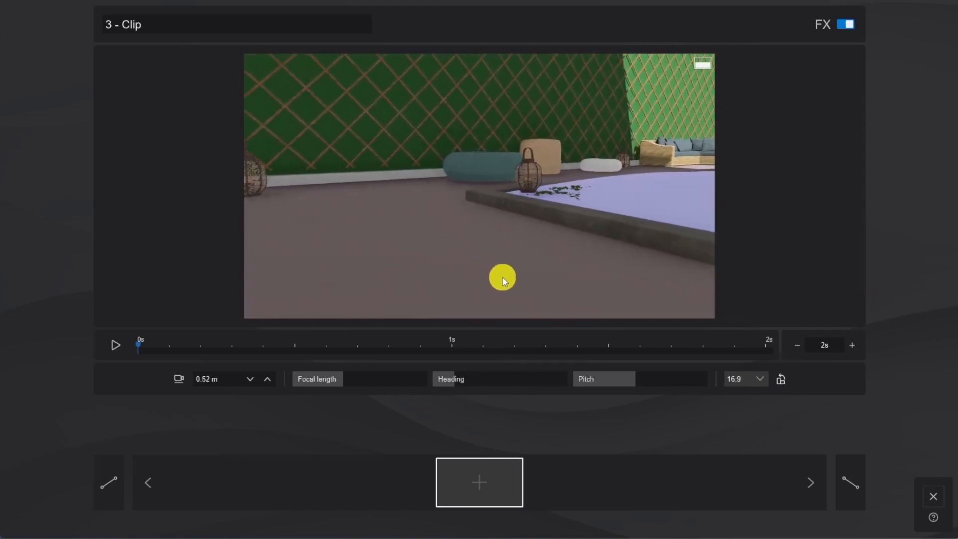
left_click_drag(502, 276, 514, 276)
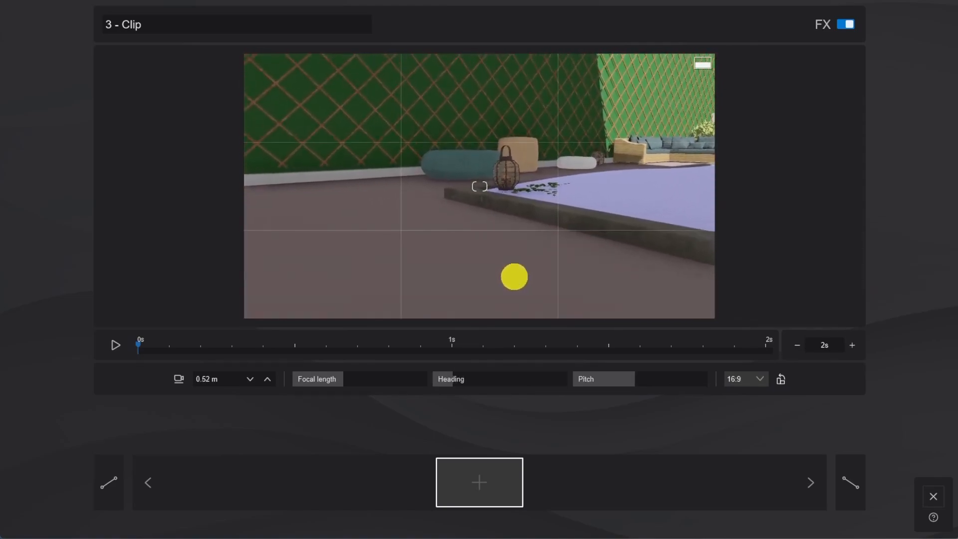
left_click_drag(320, 378, 377, 377)
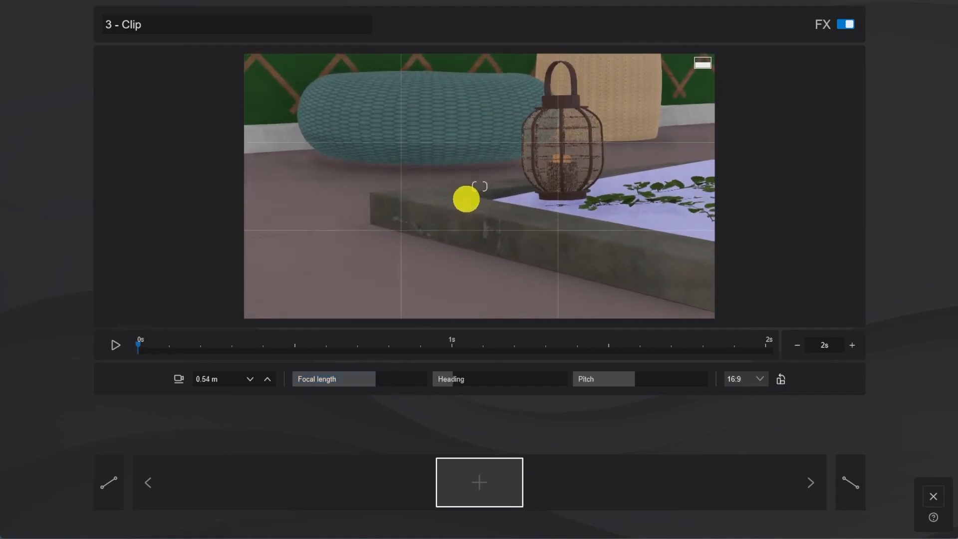
Capture the lantern close-up as a camera keyframe and return to Build mode.
left_click(478, 482)
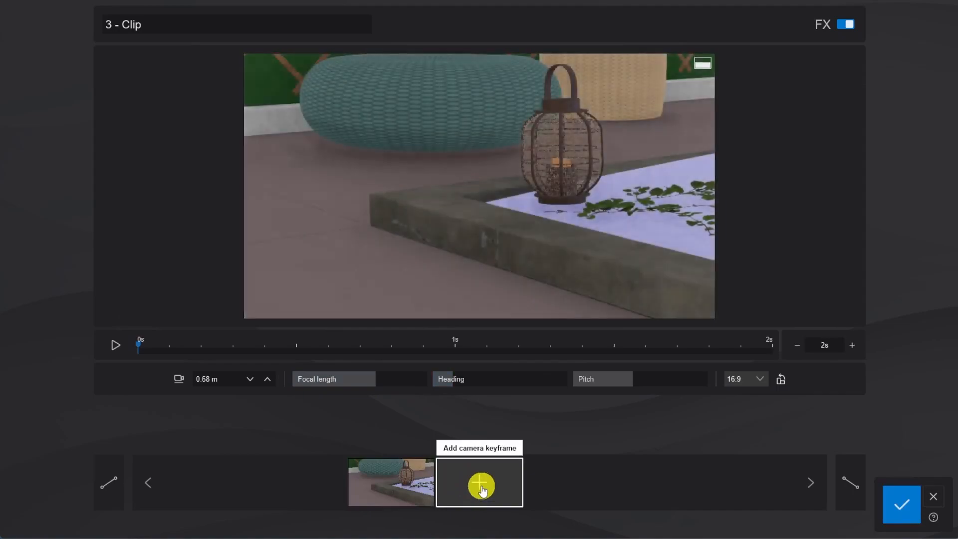
left_click(479, 482)
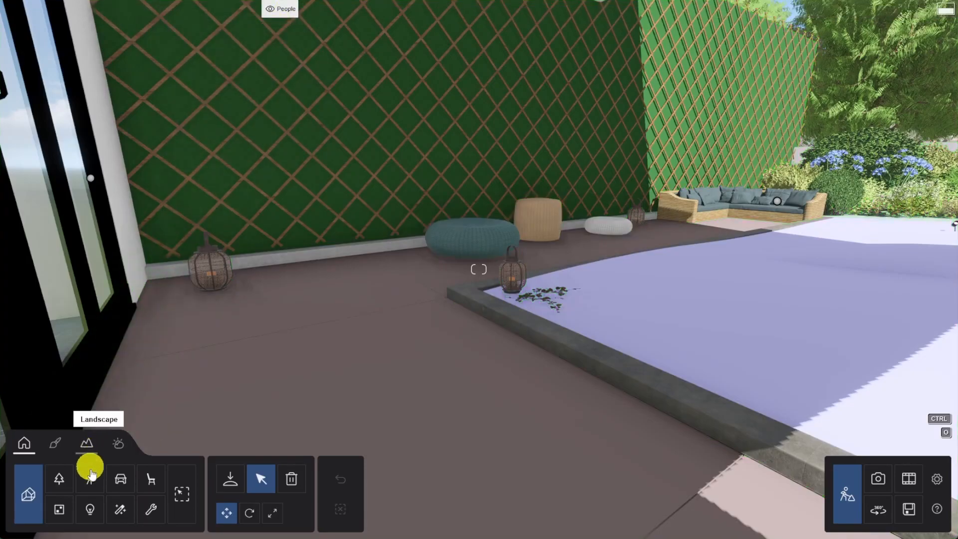
Place Woman Caucasian 0015 Magazine from Women - 3D onto the patio sofa.
left_click(89, 477)
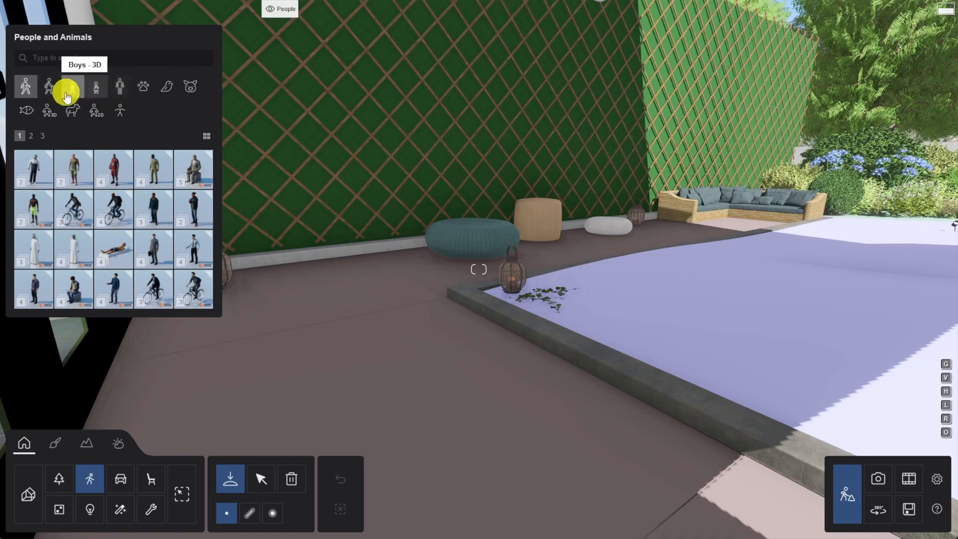
left_click(49, 86)
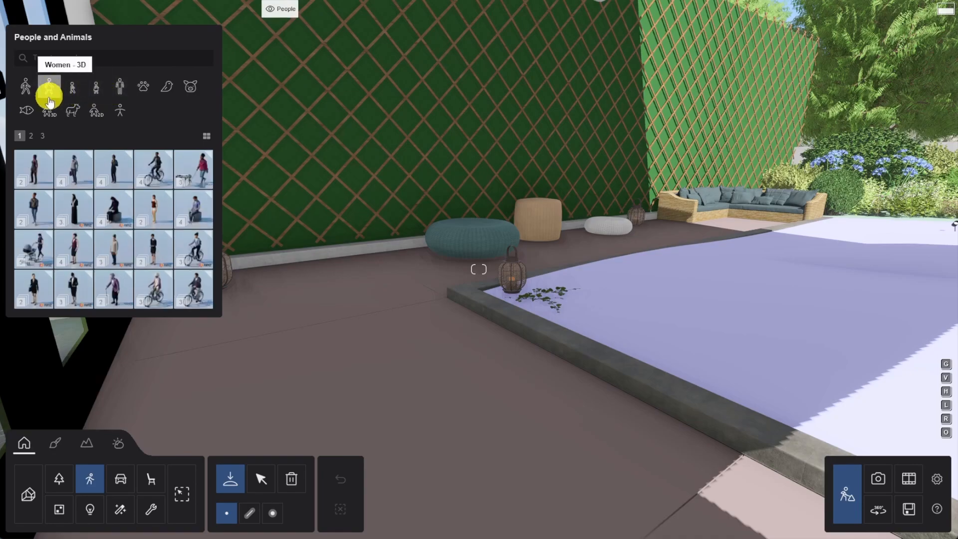
left_click(31, 135)
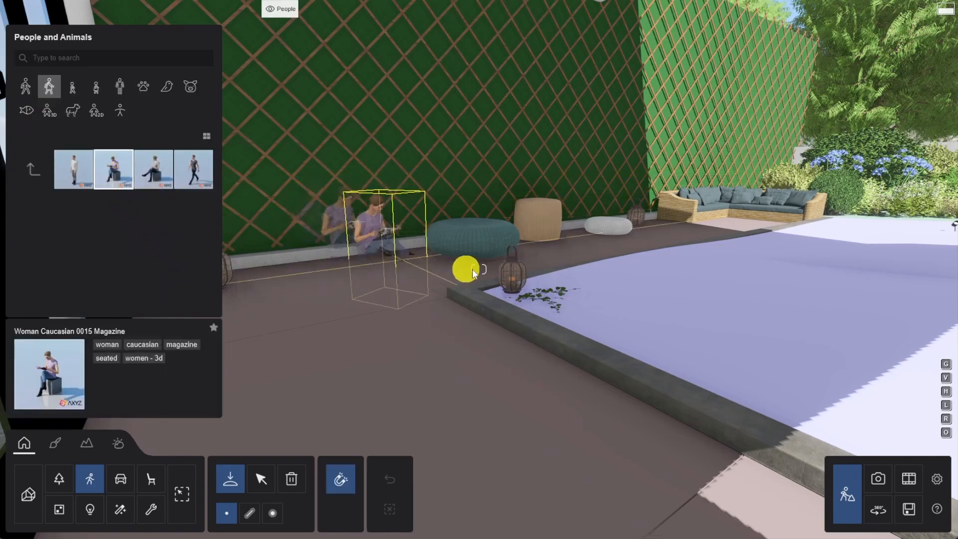
left_click_drag(467, 268, 717, 205)
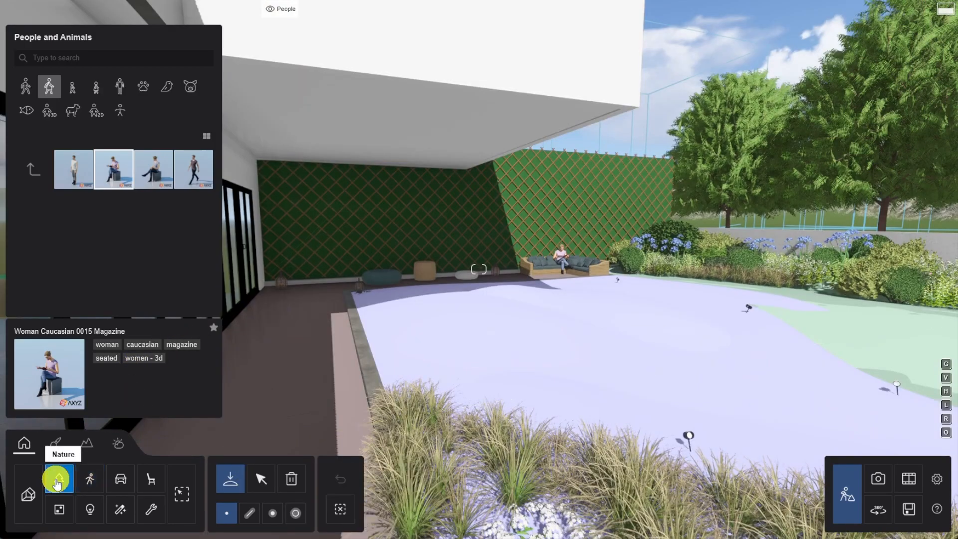
Add another eucalyptus tree and move the three trees along the trellis wall.
left_click(57, 478)
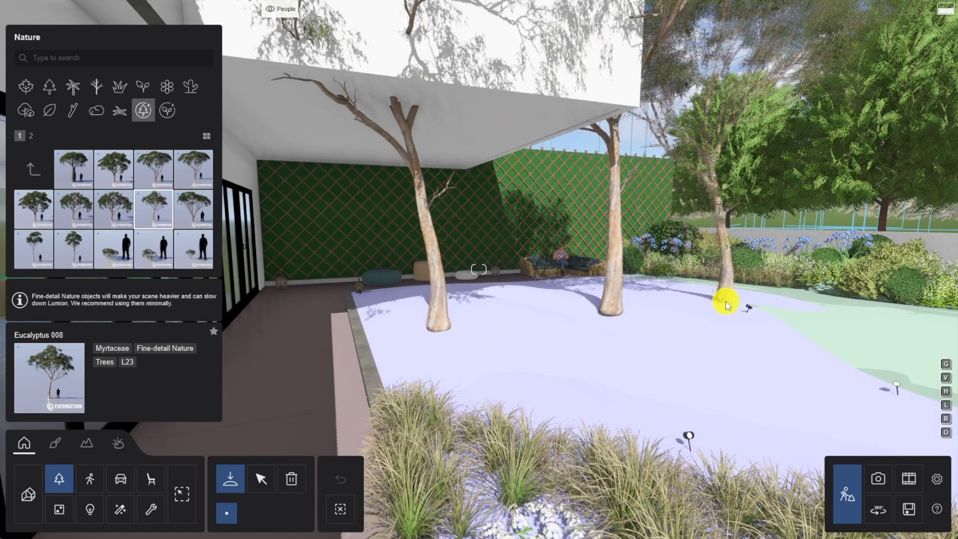
left_click(259, 478)
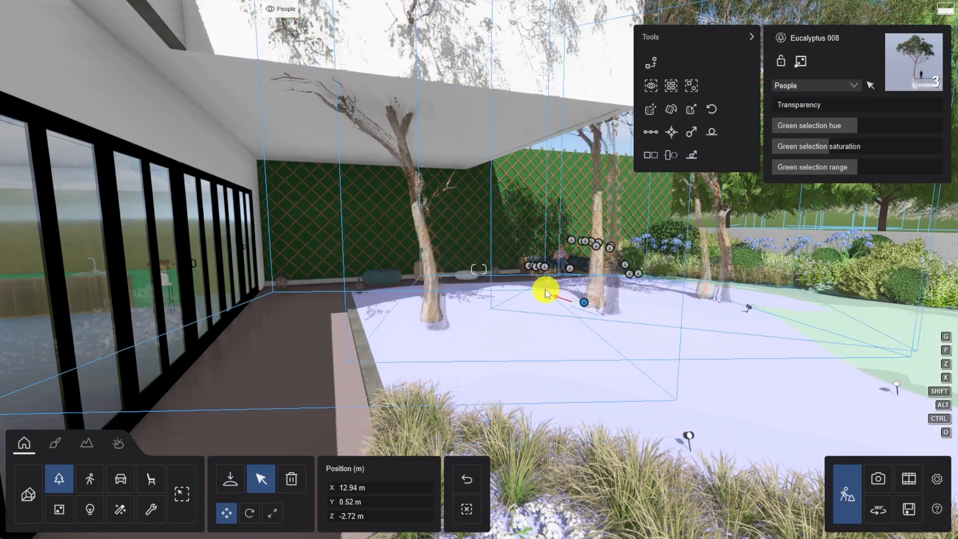
left_click_drag(547, 293, 443, 259)
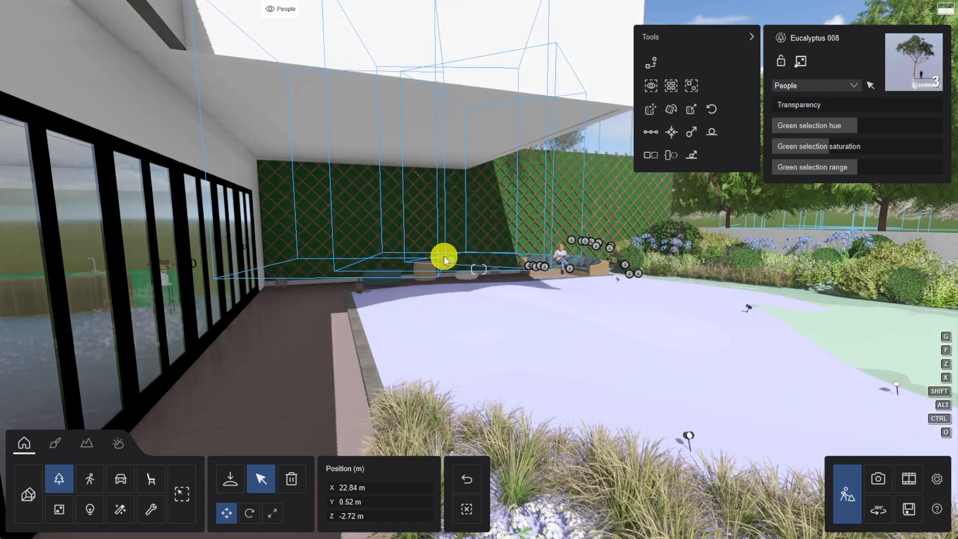
left_click_drag(445, 257, 421, 259)
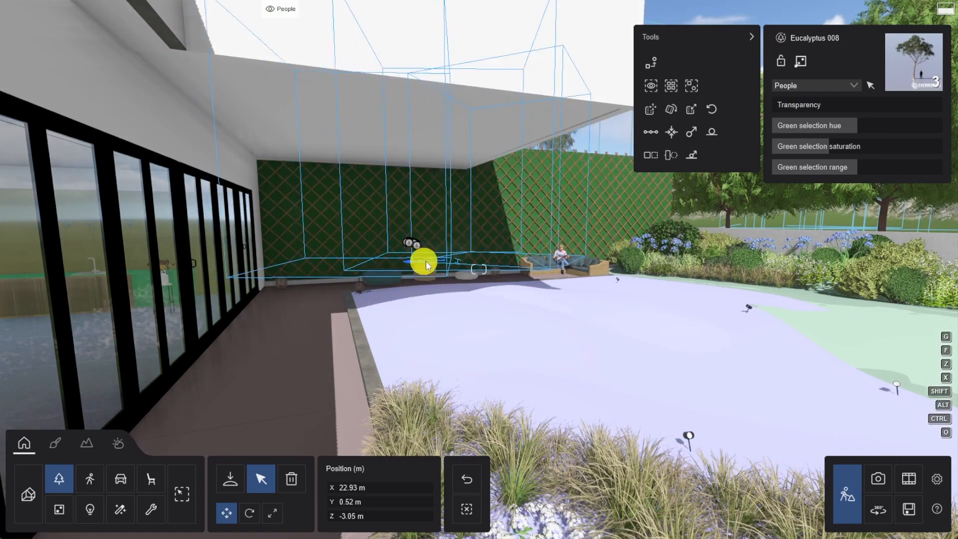
left_click_drag(421, 258, 498, 269)
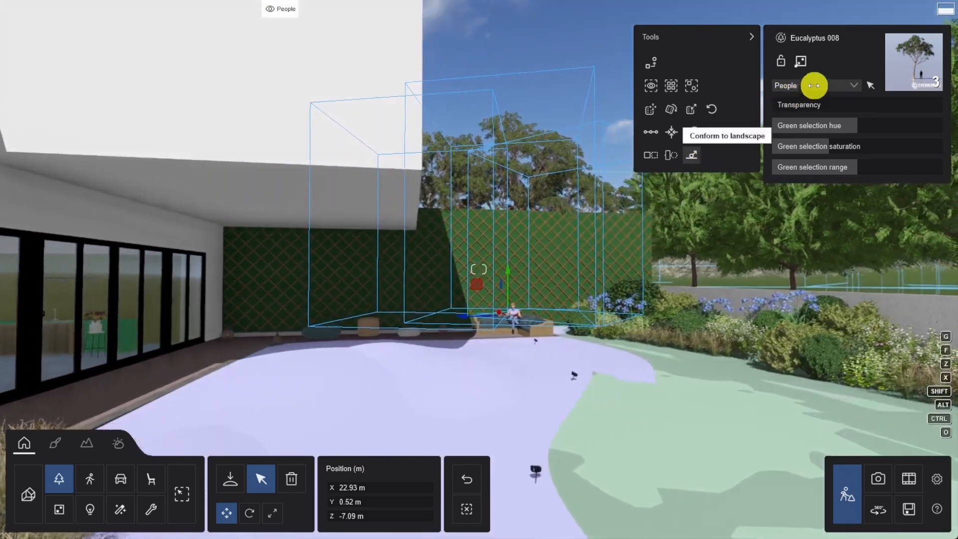
Assign the selected trees to the Trees layer and deselect all.
left_click(800, 61)
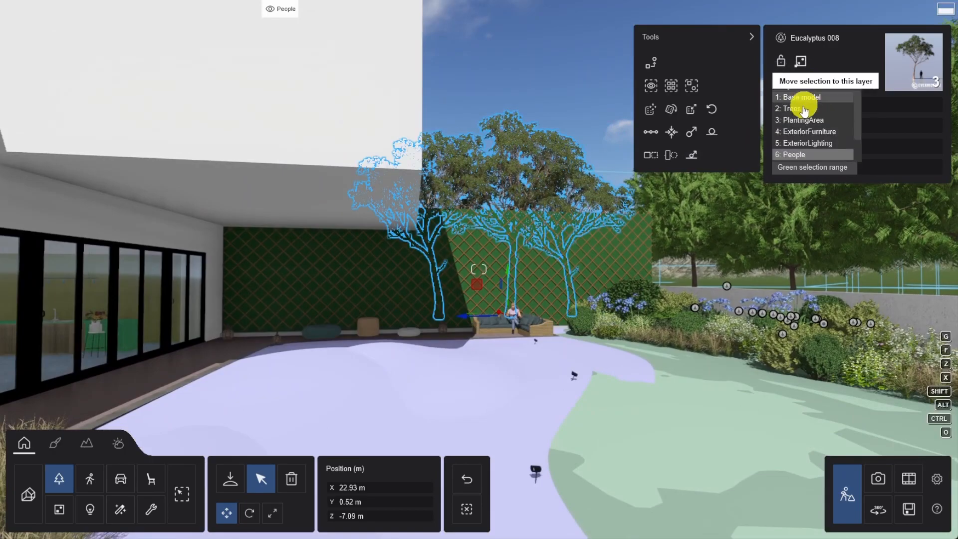
left_click(792, 108)
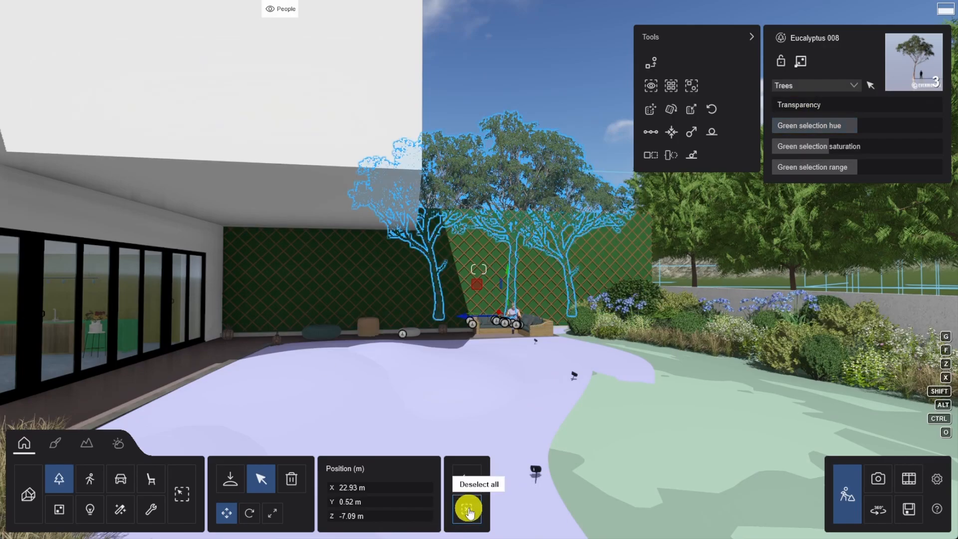
left_click(467, 508)
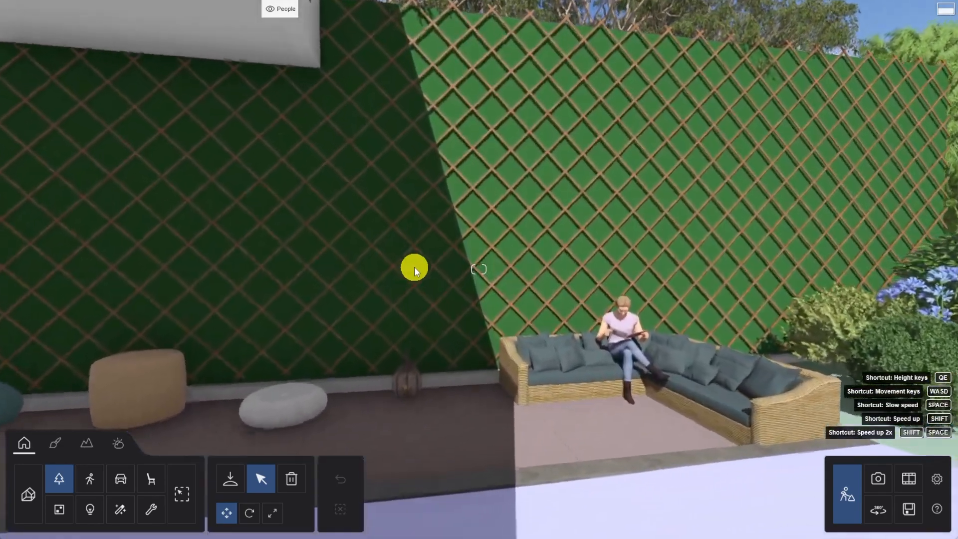
Apply the Stone > Bricks page 2 'Bricks 024' material to the back wall.
left_click(55, 443)
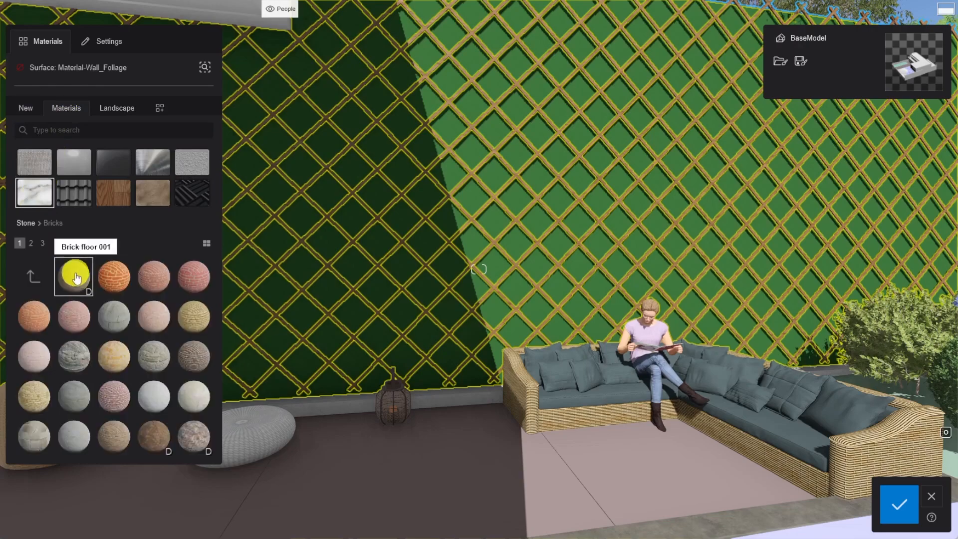
left_click(31, 242)
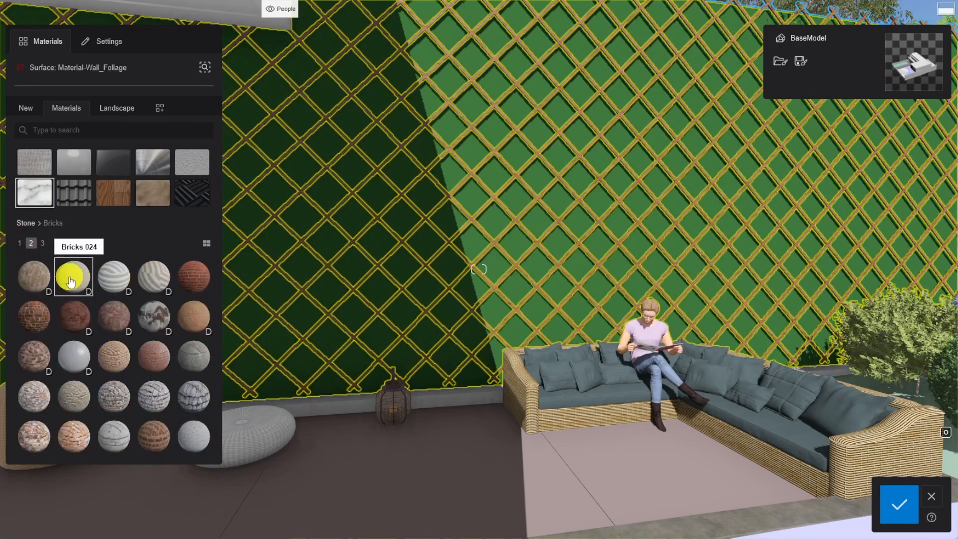
left_click(73, 276)
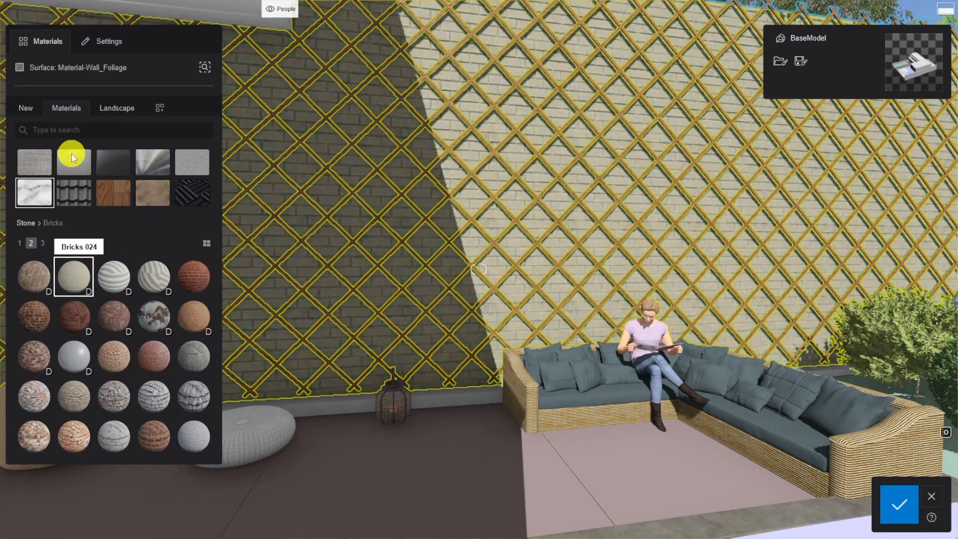
Lower the brick Texture strength to about 67% to darken the wall.
left_click(102, 41)
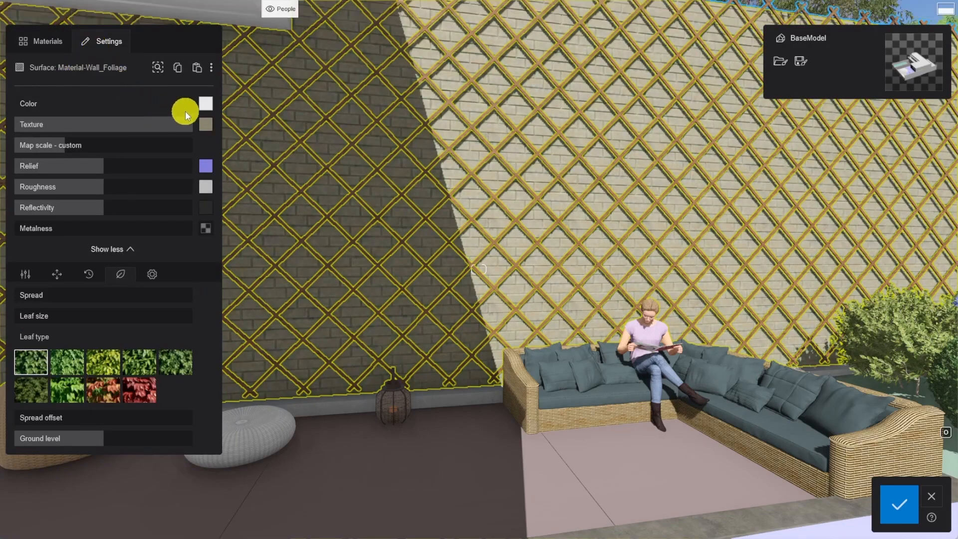
left_click(206, 102)
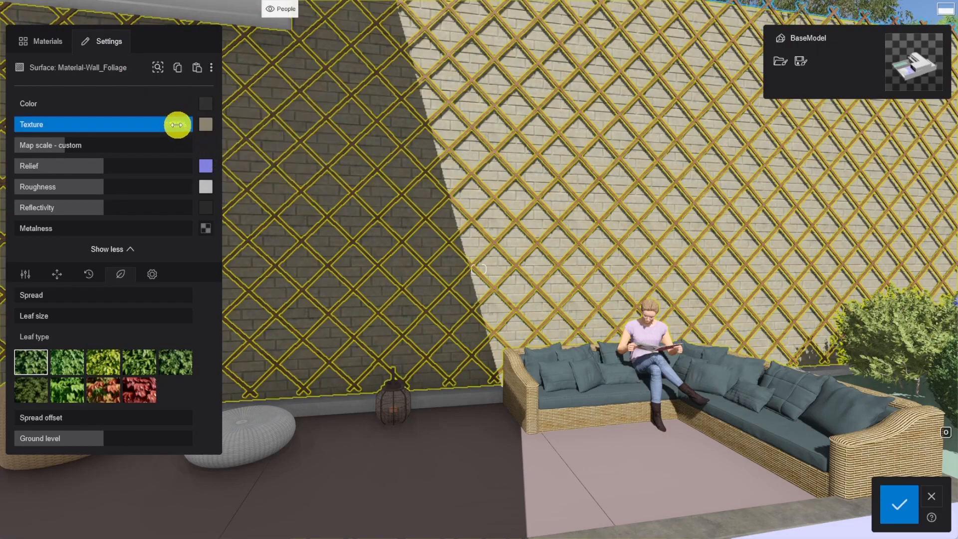
left_click_drag(178, 126, 133, 126)
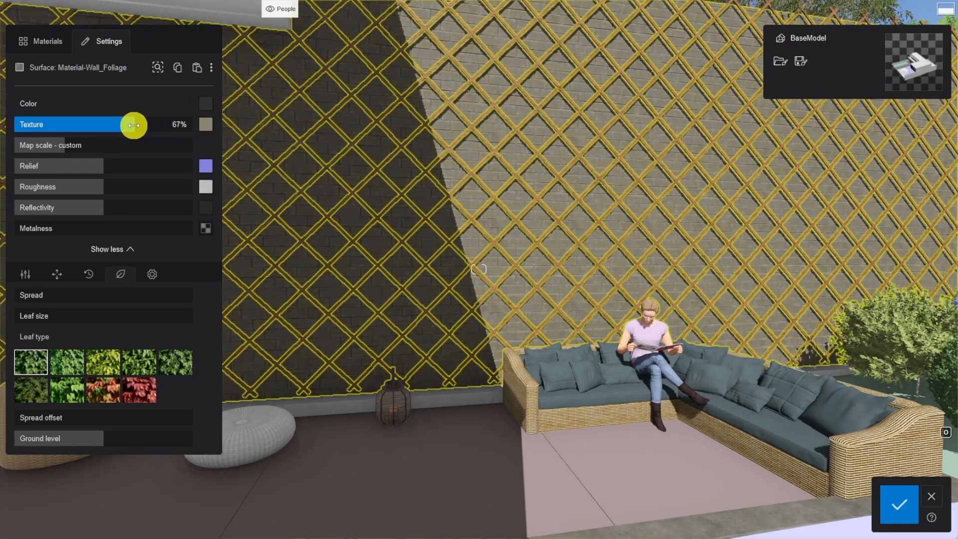
left_click_drag(133, 126, 116, 126)
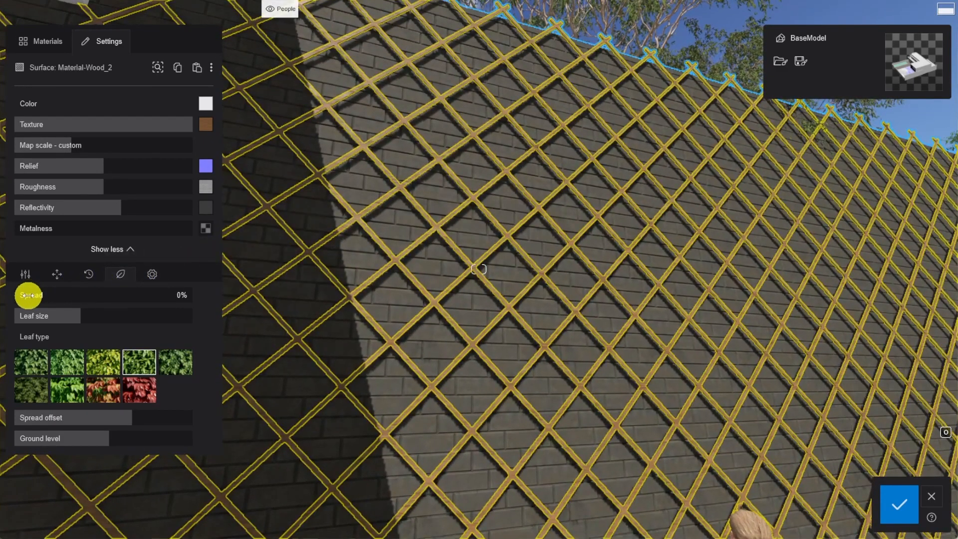
Raise the Material-Wood_2 foliage Spread to about 84% for dense trellis leaves.
left_click_drag(24, 295, 46, 296)
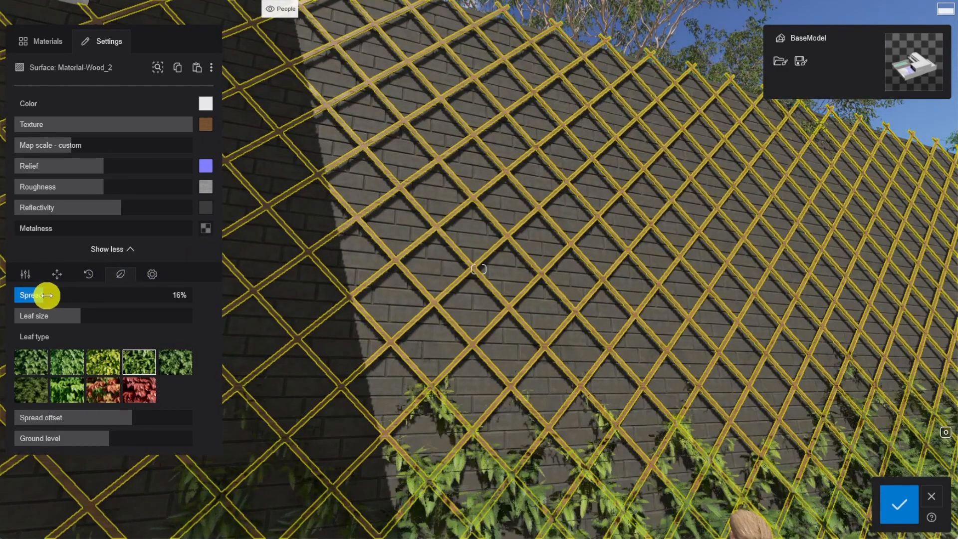
left_click_drag(46, 295, 119, 295)
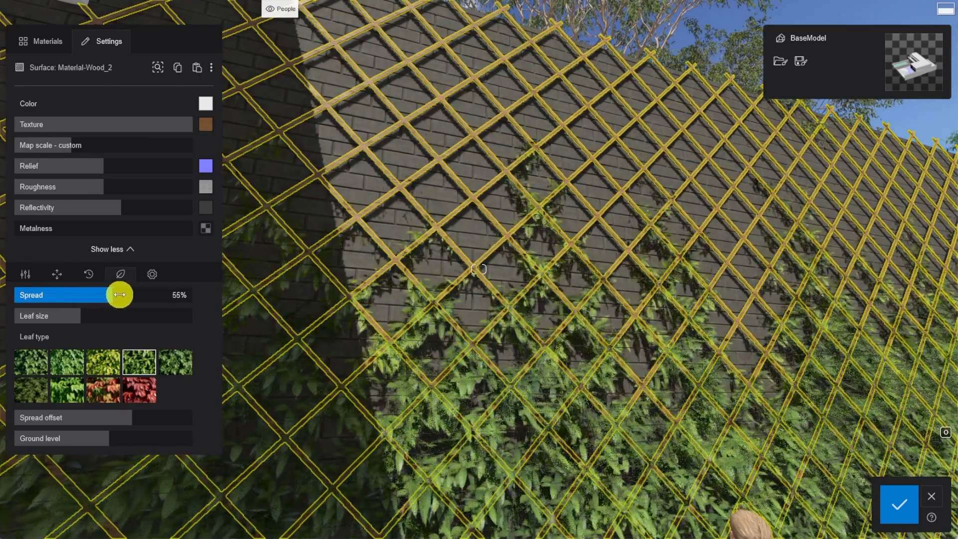
left_click_drag(120, 294, 164, 294)
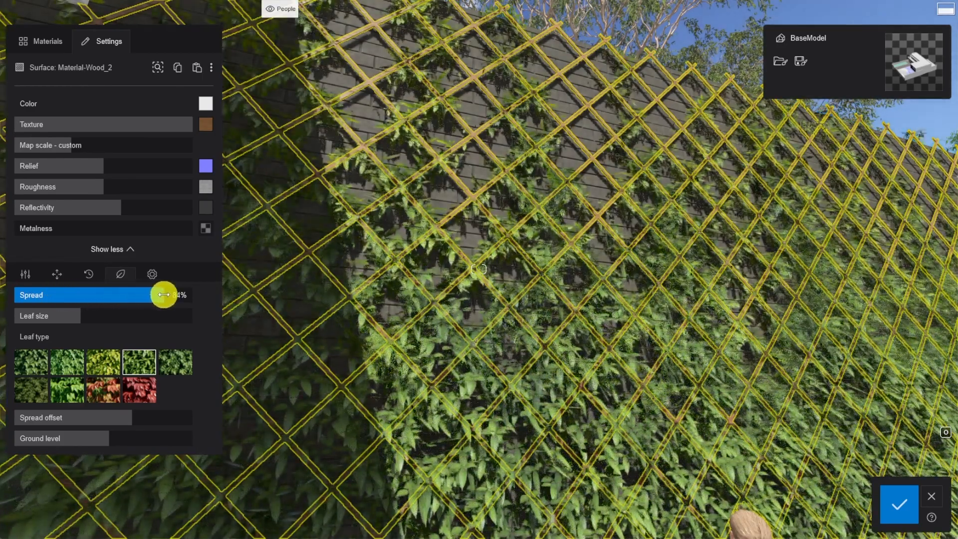
left_click_drag(164, 294, 172, 295)
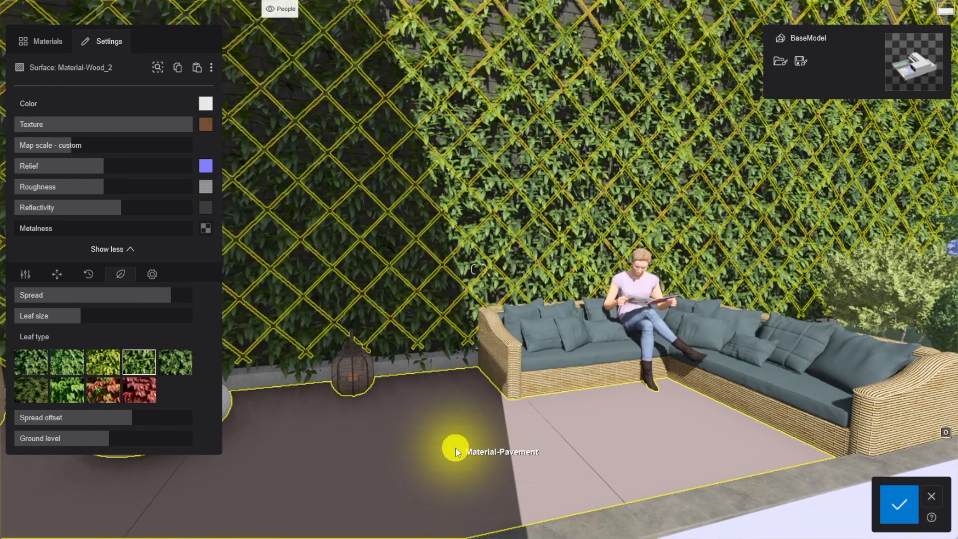
Select Material-Pavement and load the concrete colour map as its texture.
left_click(455, 449)
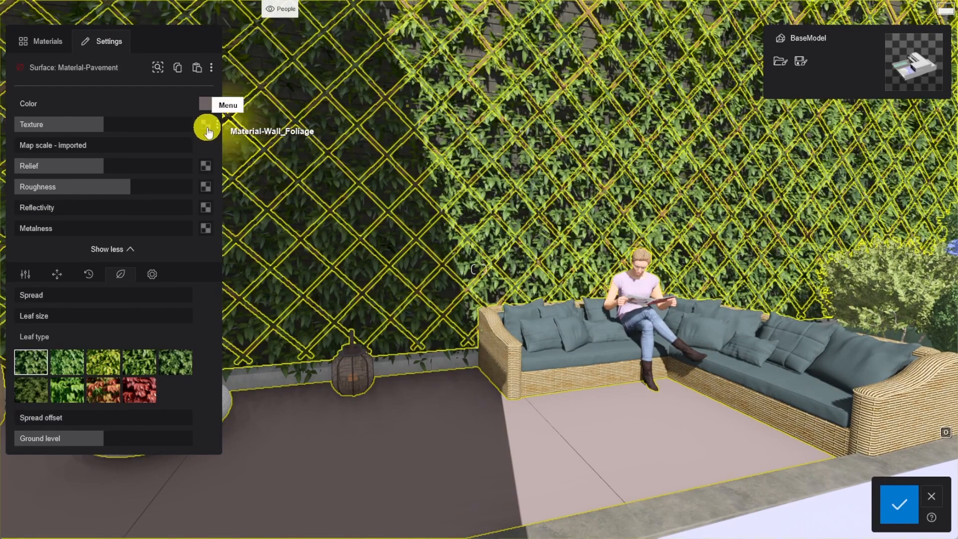
left_click(205, 125)
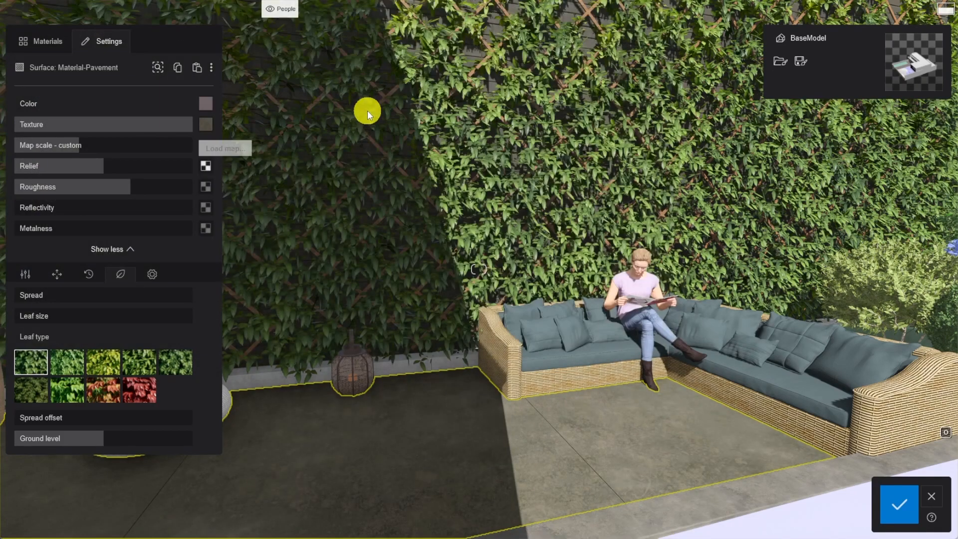
mouse_move(367, 121)
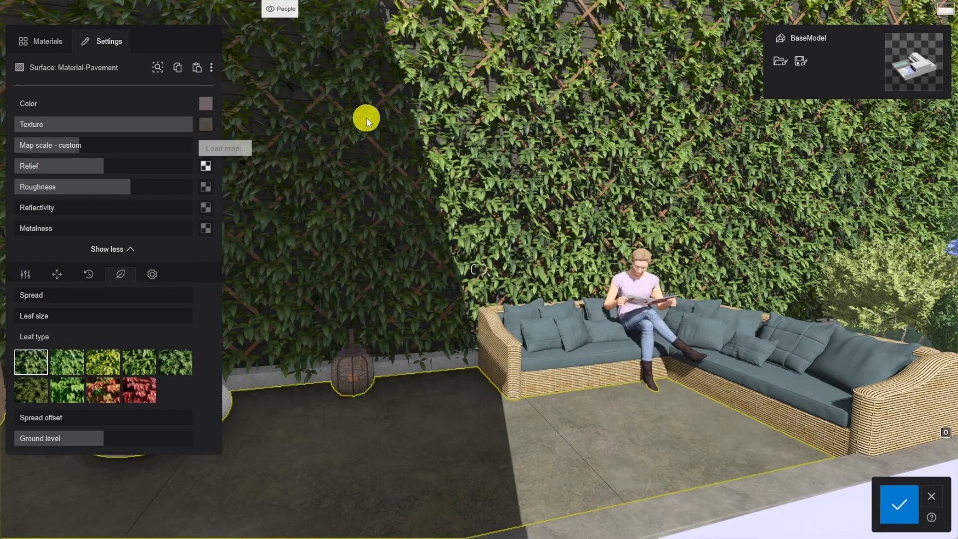
Load the Concrete032 relief, roughness and displacement maps and save the material changes.
left_click(224, 147)
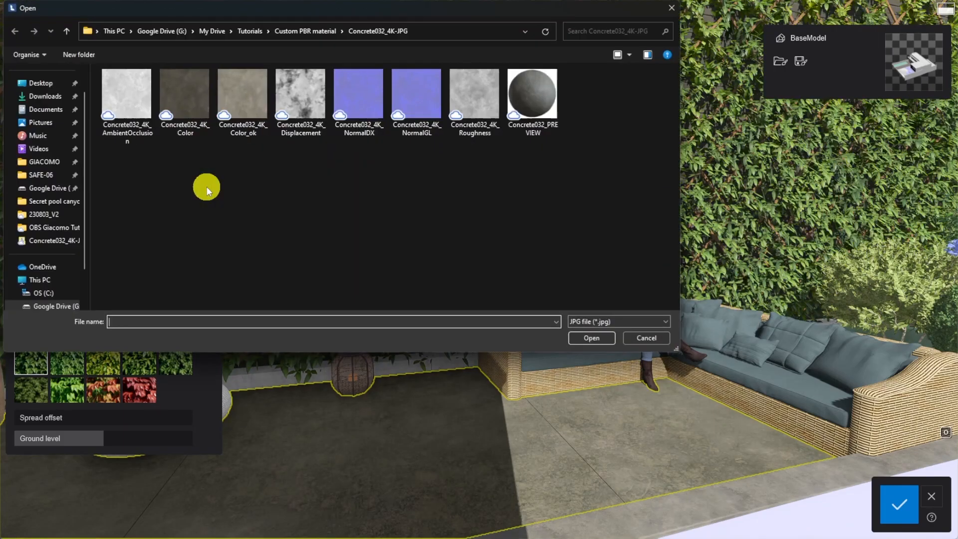
left_click(644, 338)
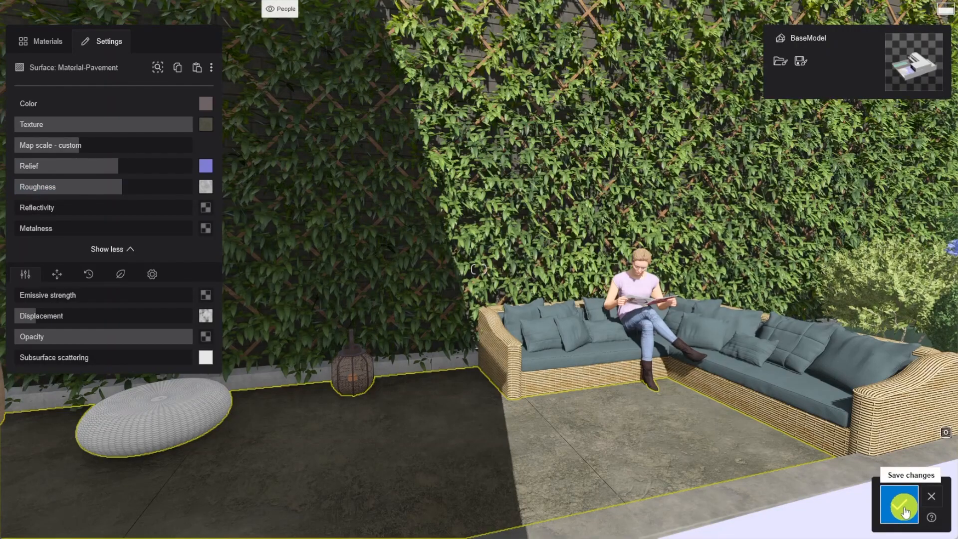
left_click(898, 503)
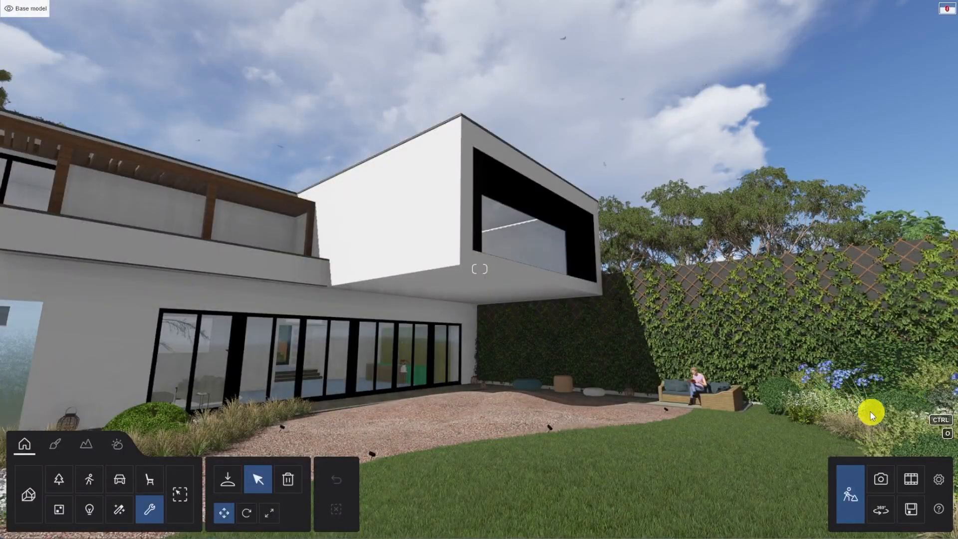
mouse_move(910, 478)
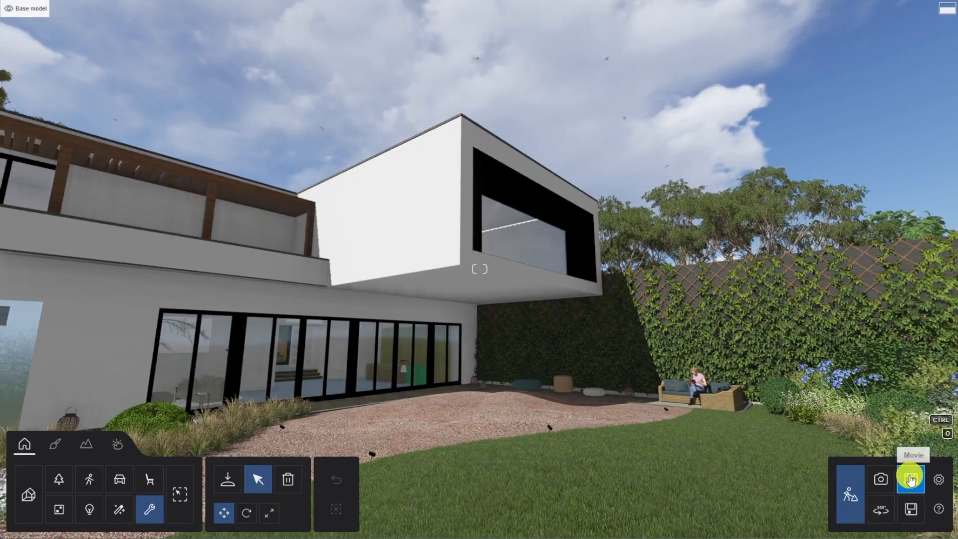
In Movie mode, load the saved .lme effects file from the Tutorials folder onto clip 1.
left_click(910, 478)
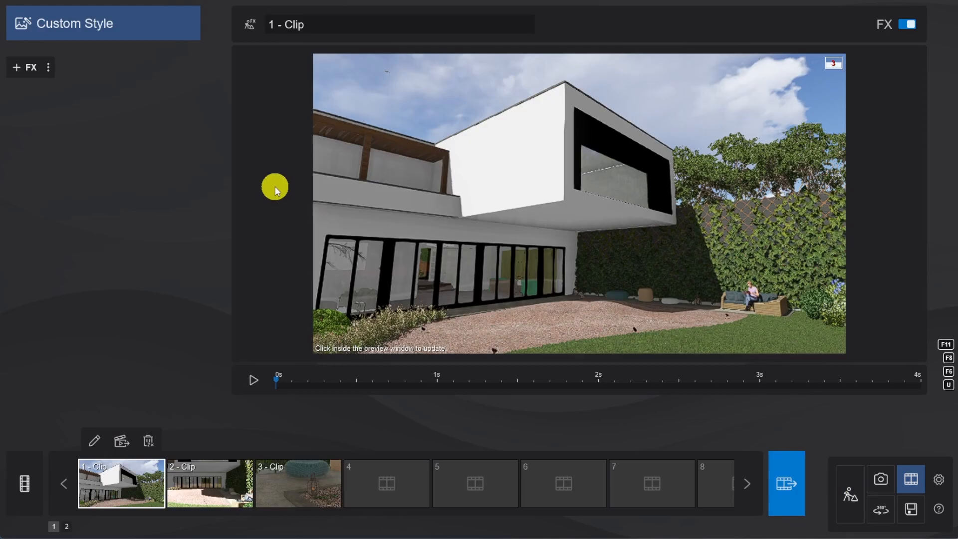
mouse_move(219, 151)
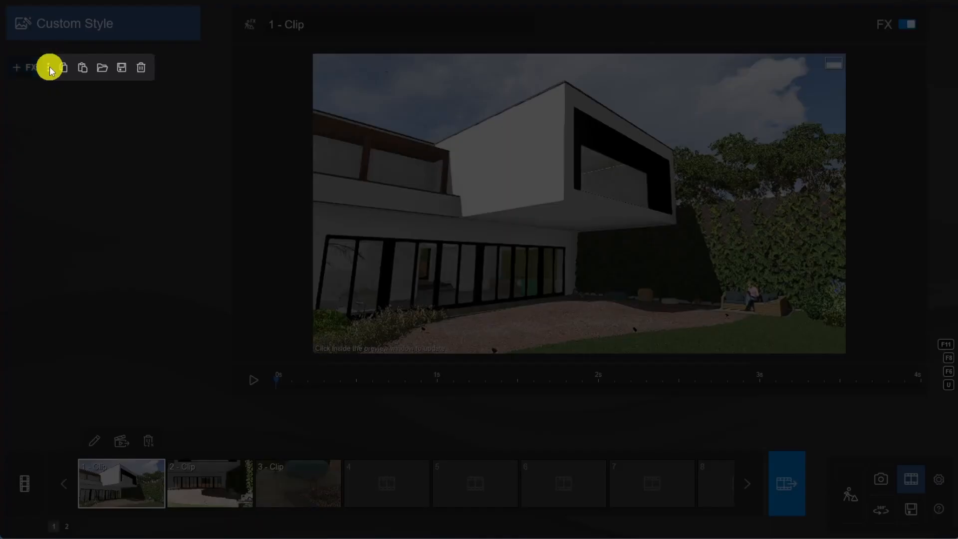
mouse_move(102, 66)
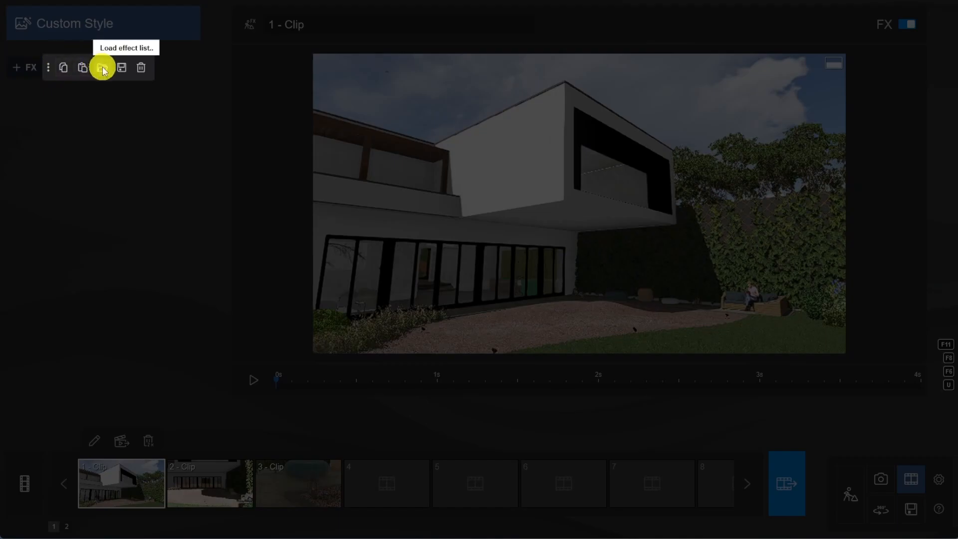
left_click(102, 67)
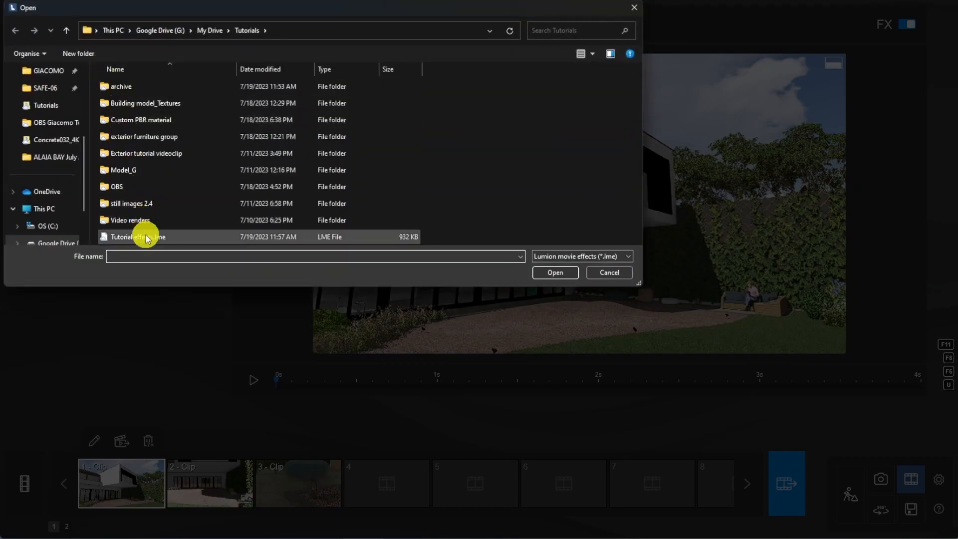
left_click(553, 272)
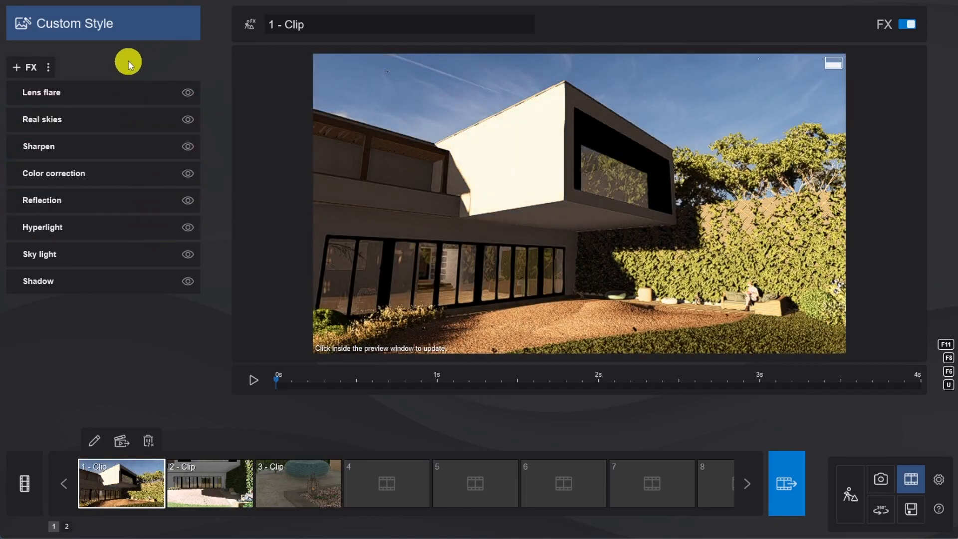
Add a second reflection plane to clip 1 and add a Depth of field effect.
left_click(42, 200)
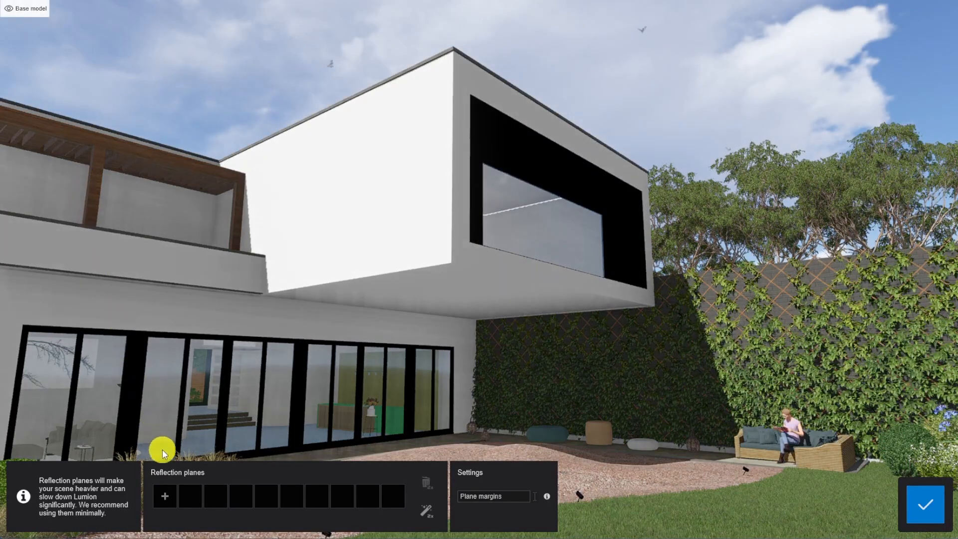
left_click(164, 496)
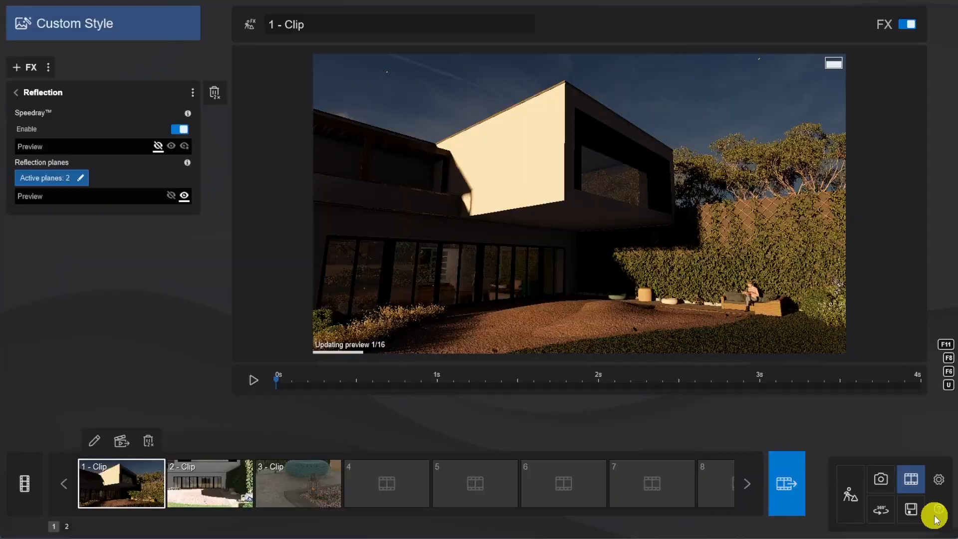
left_click(26, 67)
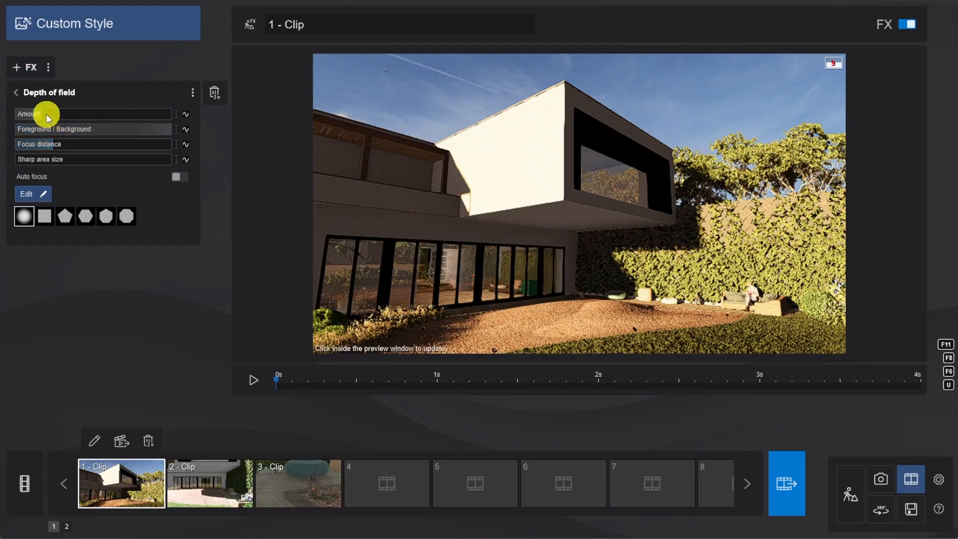
Raise clip 1's depth of field Amount slider and return to its effect list.
left_click_drag(45, 114, 107, 114)
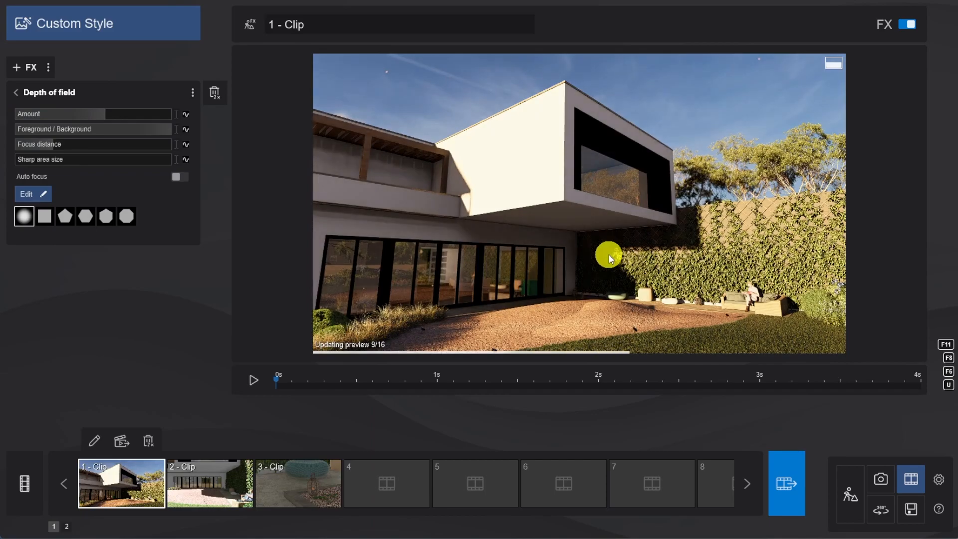
left_click(15, 91)
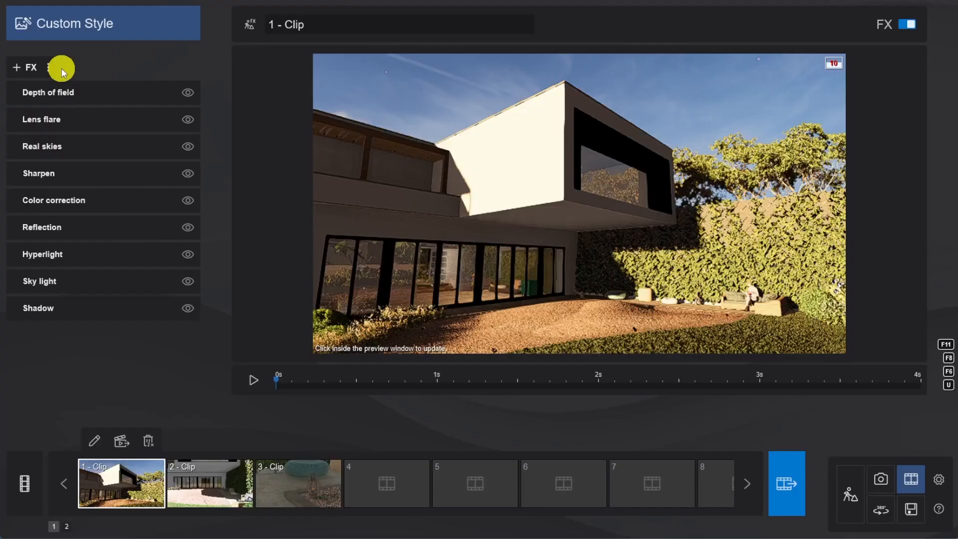
Paste clip 1's effect stack onto clip 2 and scrub through its later part.
left_click(210, 483)
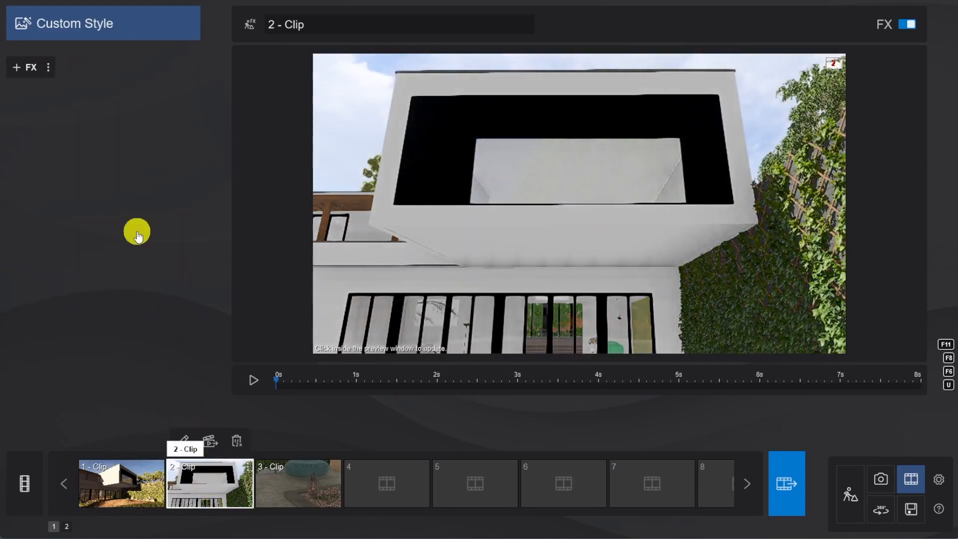
left_click(26, 67)
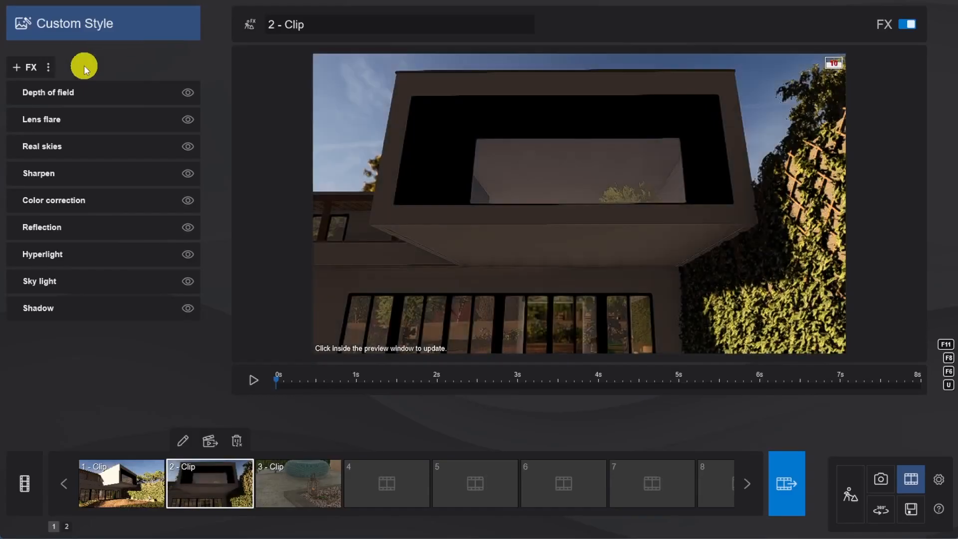
left_click_drag(276, 381, 812, 380)
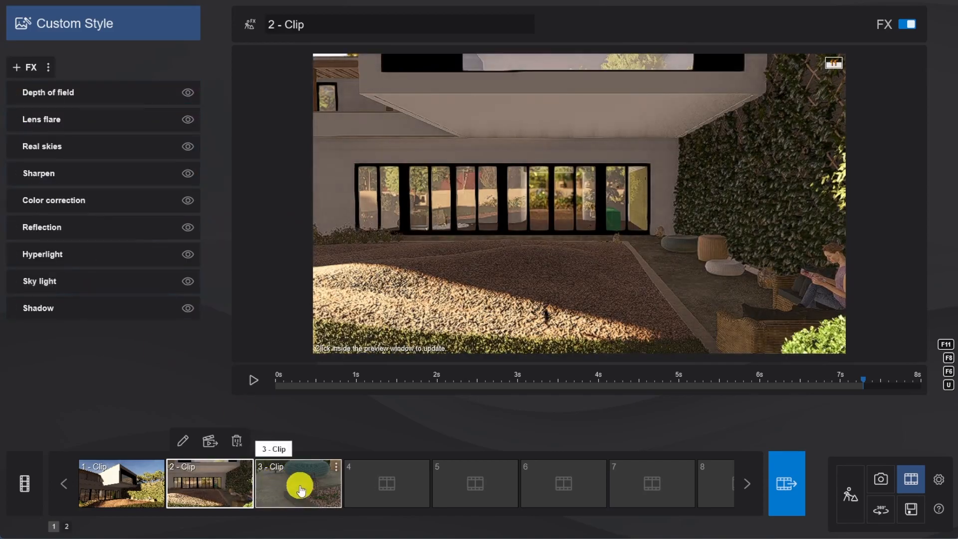
Paste the shared effects onto clip 3 and add a Sun effect from the Light category.
left_click(298, 483)
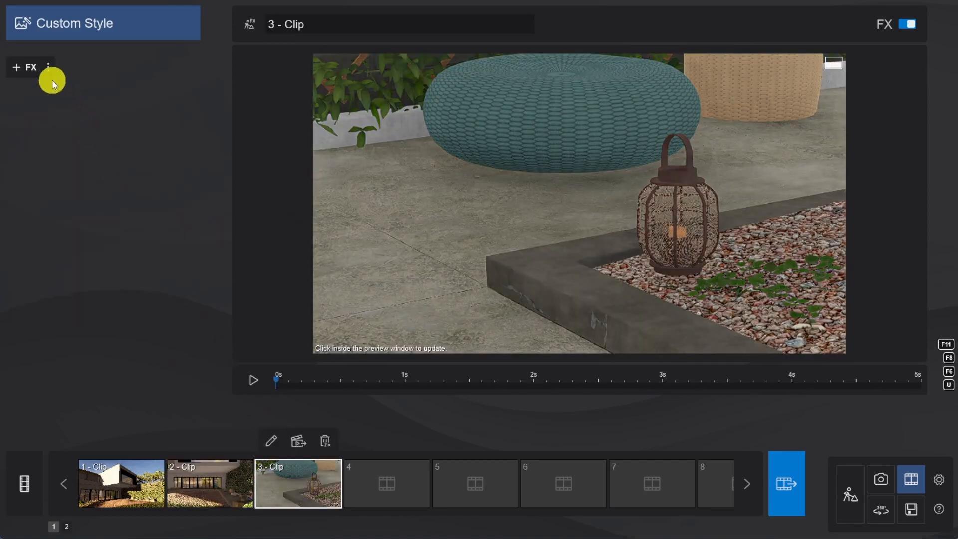
left_click(26, 67)
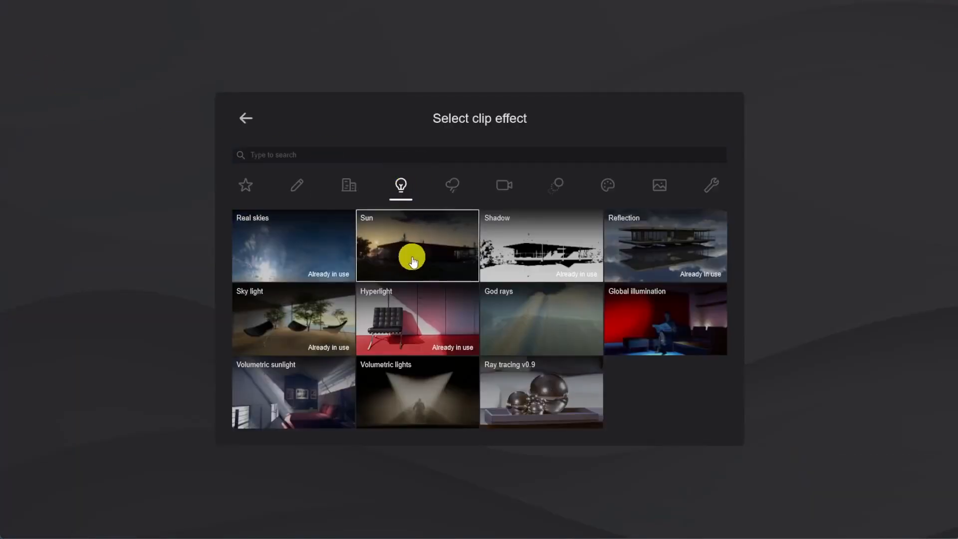
left_click(417, 246)
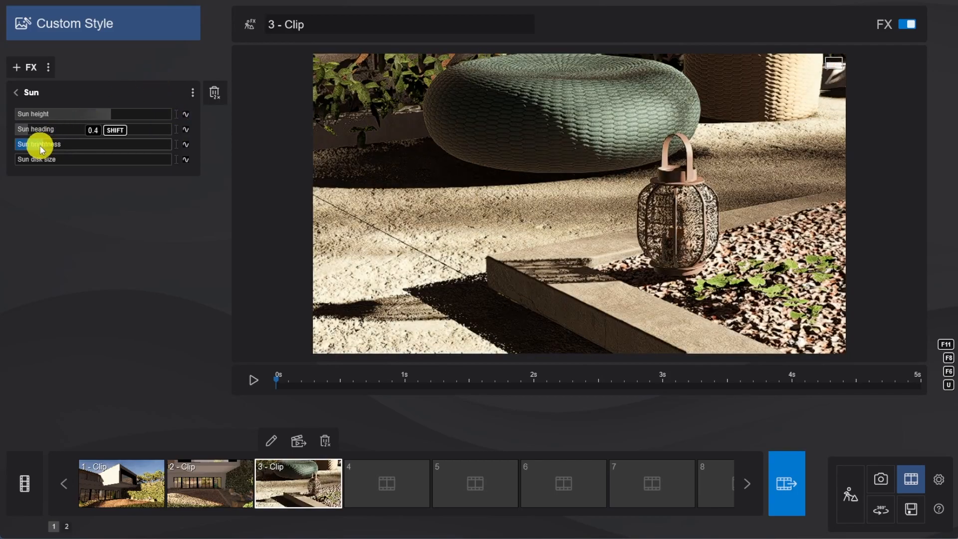
Set clip 3's shadows to Ultra sharp with fine detail and focus on the curb edge.
left_click(15, 92)
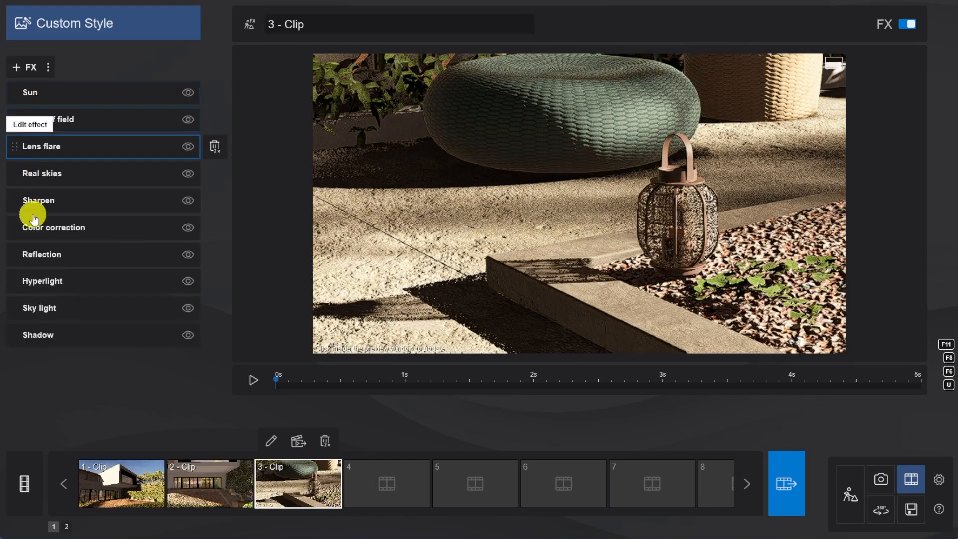
left_click(37, 335)
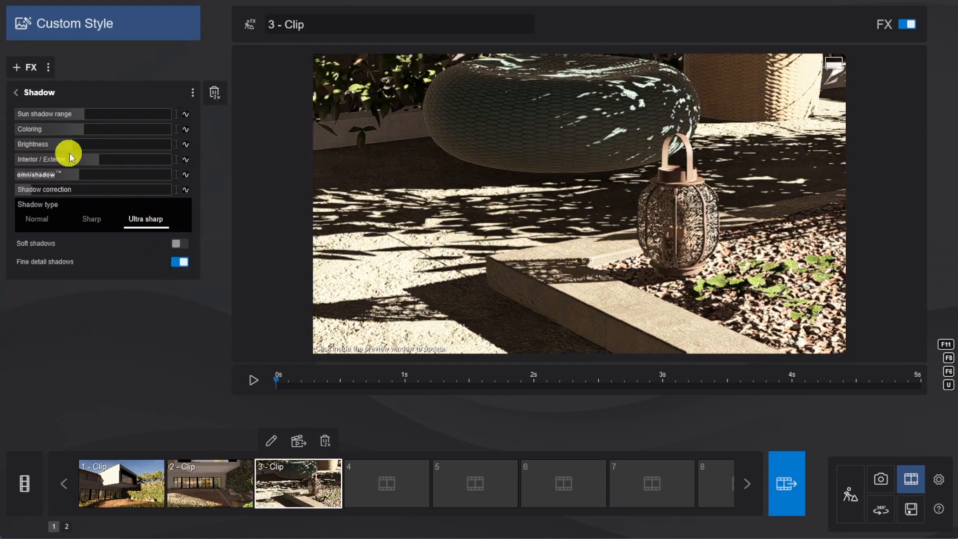
left_click(15, 92)
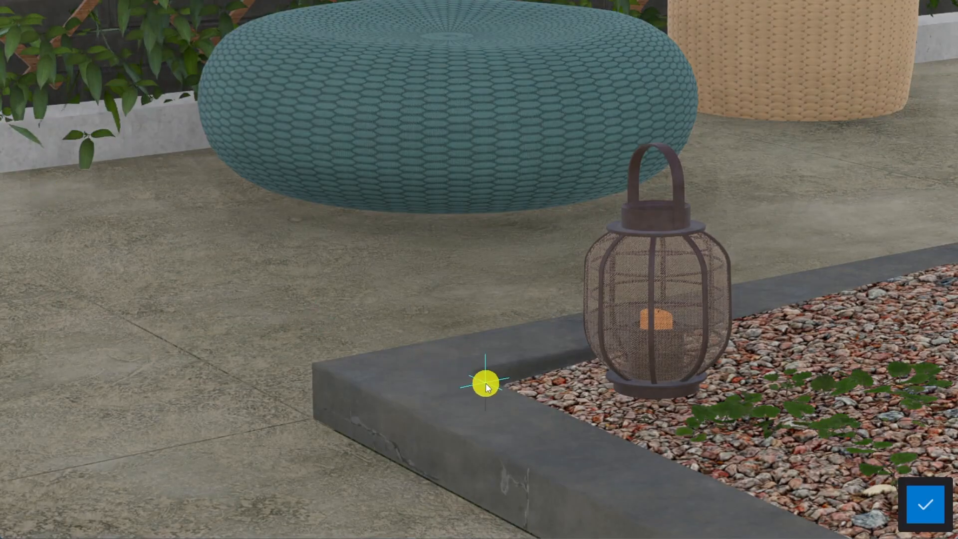
left_click(924, 503)
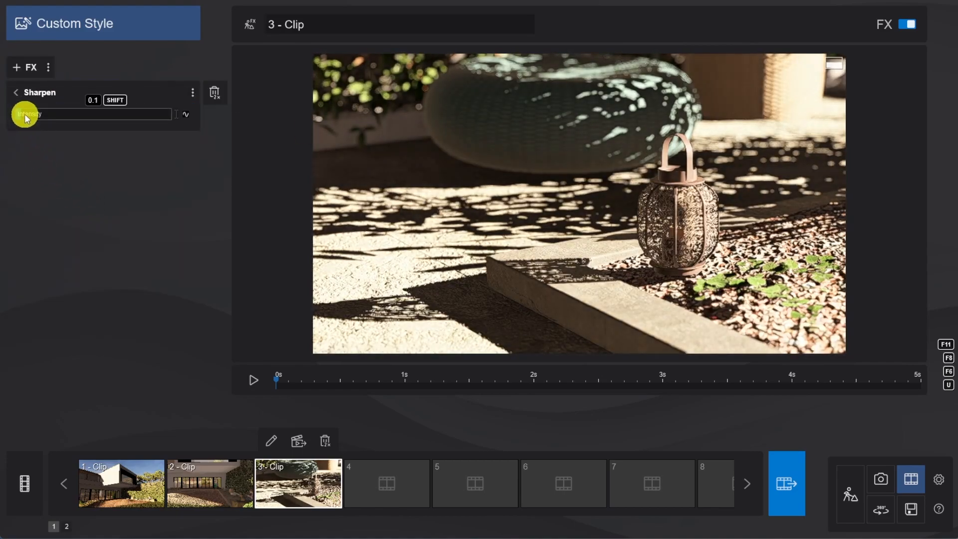
Enter clip 3's Sun effect settings to keyframe the sun heading.
left_click(15, 91)
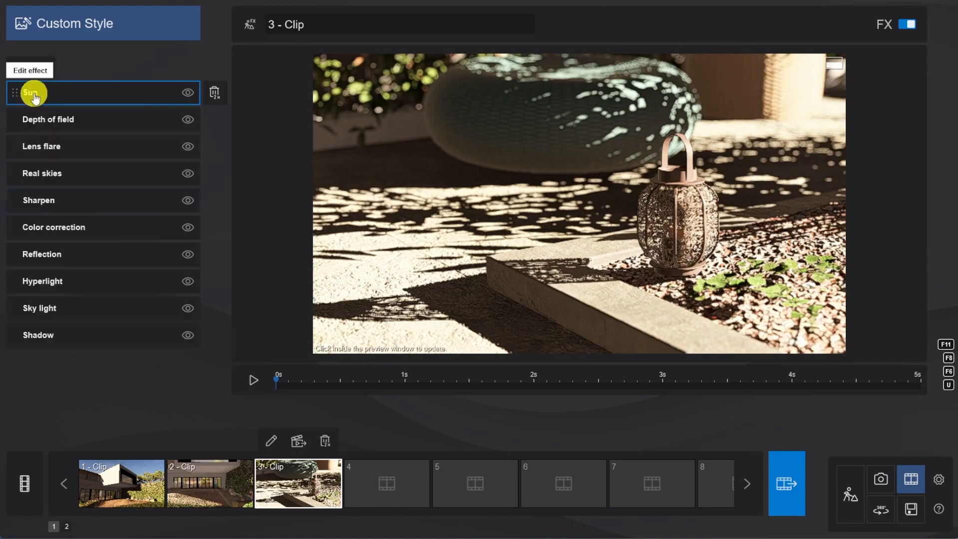
left_click(34, 92)
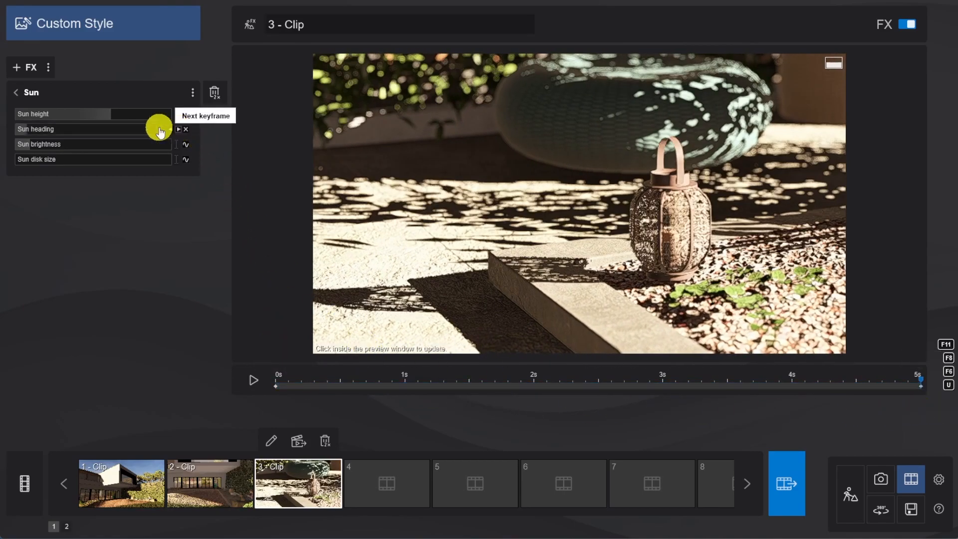
Set the end-keyframe sun heading to -153.1 and play clip 3 to preview the sweeping shadows.
left_click(149, 129)
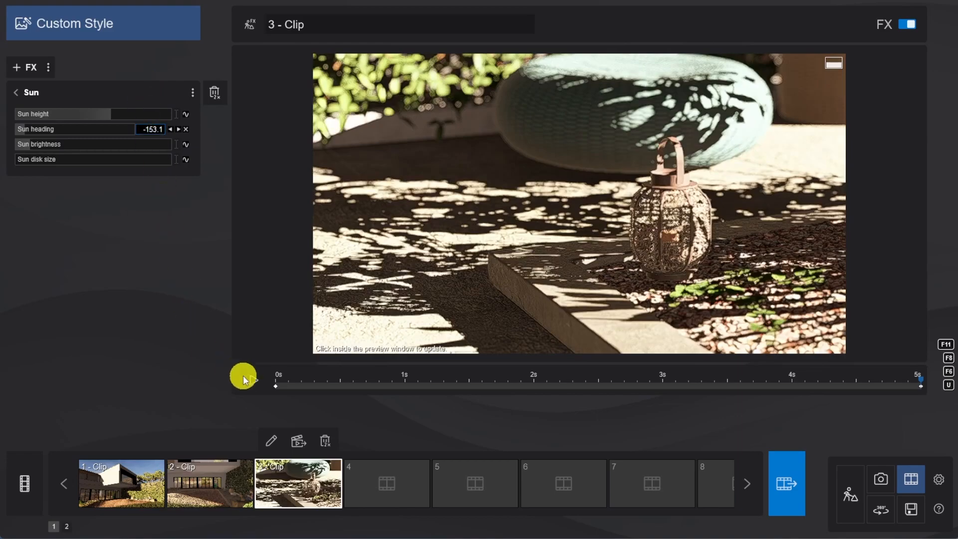
left_click(246, 379)
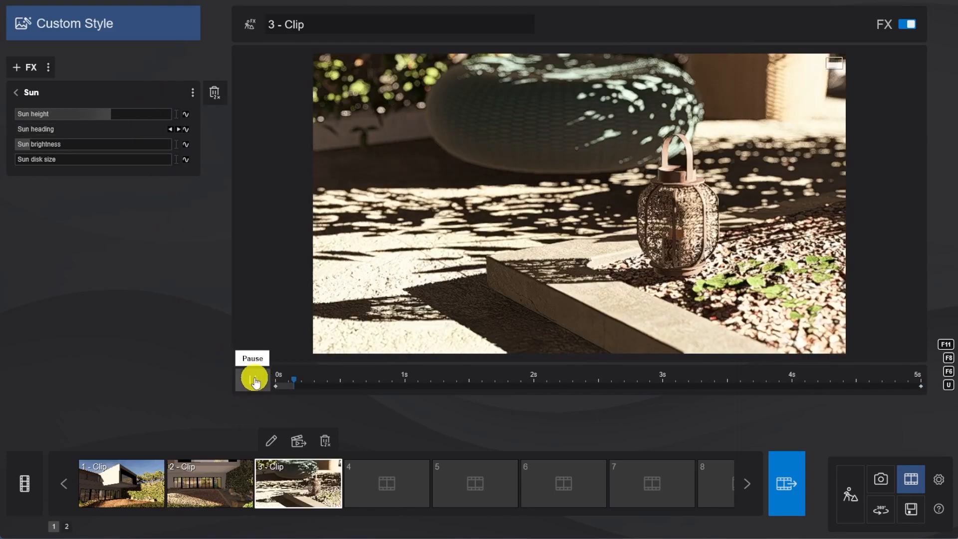
left_click(252, 379)
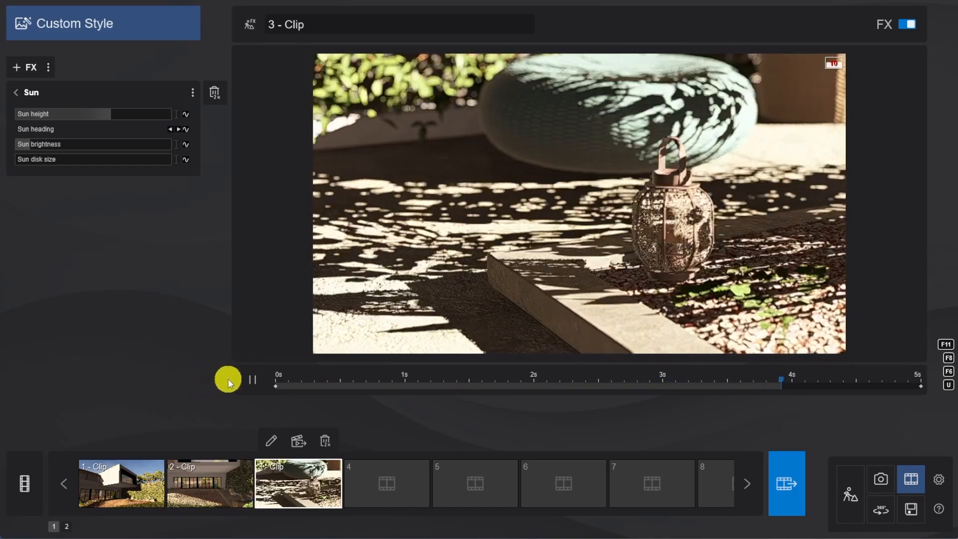
left_click(252, 379)
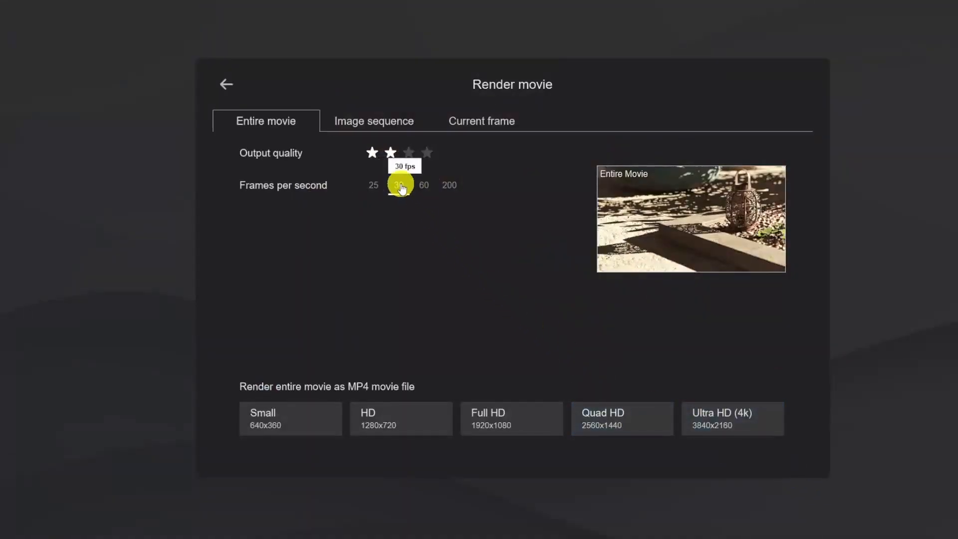
Render the movie at 30 fps Full HD, saving it as 'xterior c' MP4 to start rendering.
left_click(511, 418)
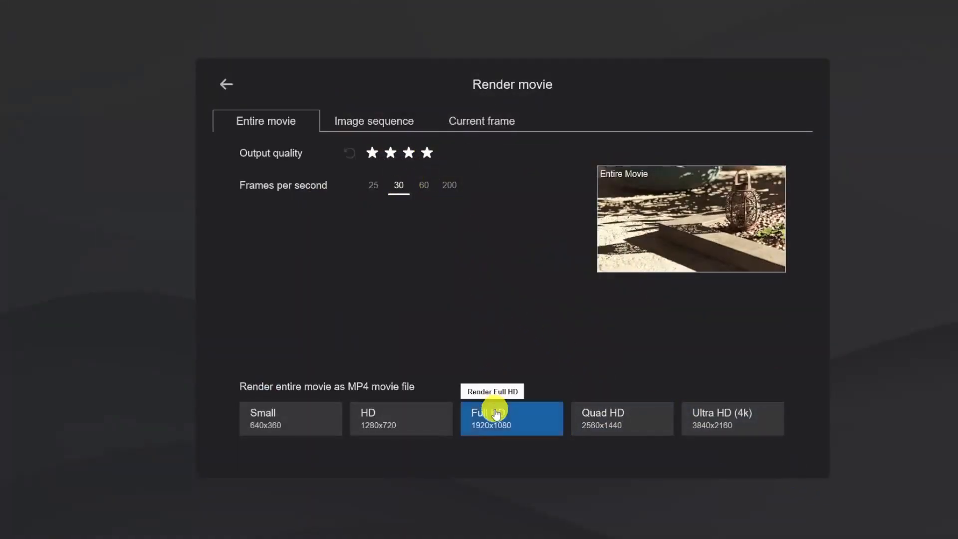
left_click(510, 418)
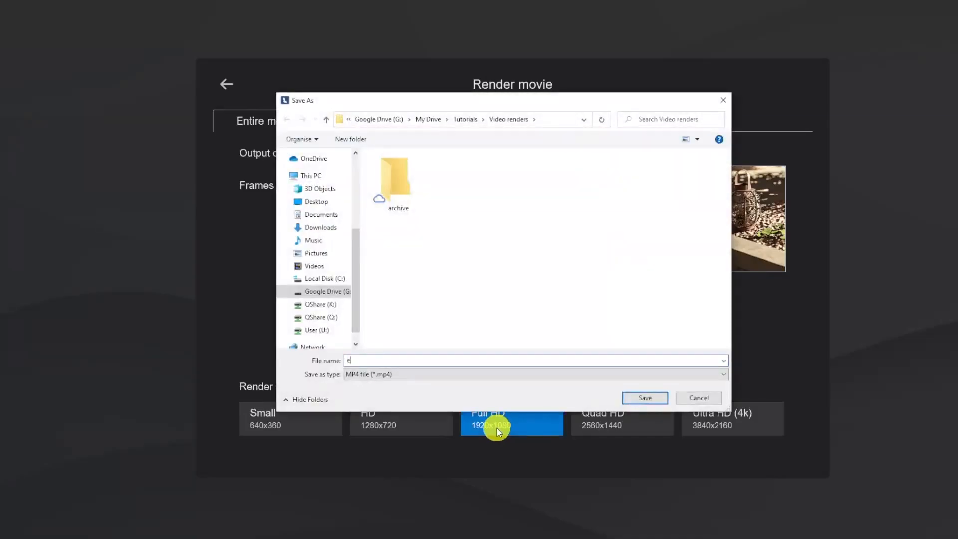
type("xterior c")
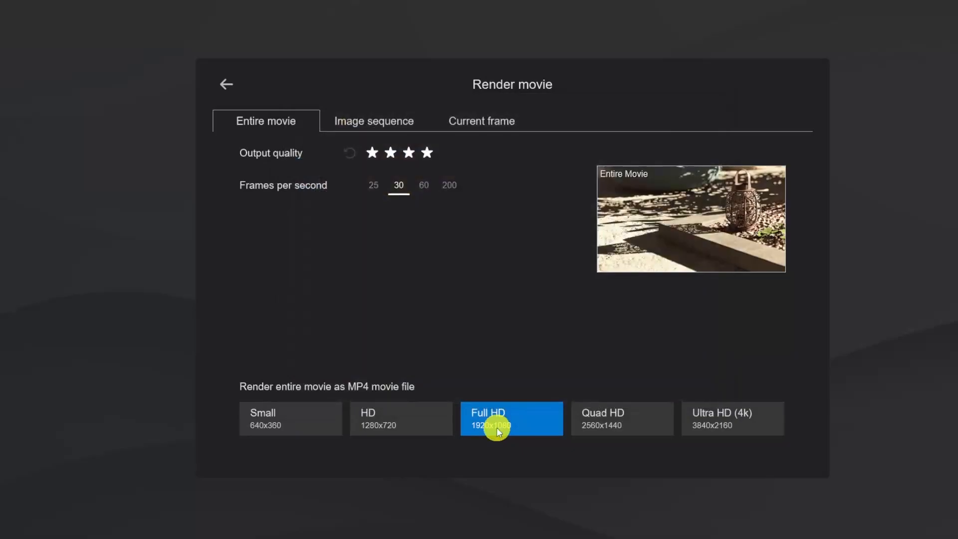
left_click(511, 418)
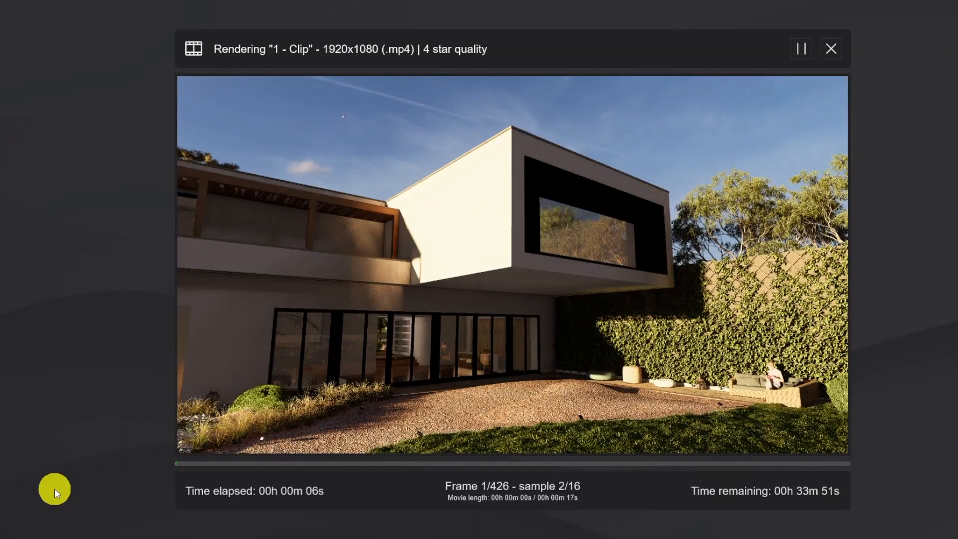